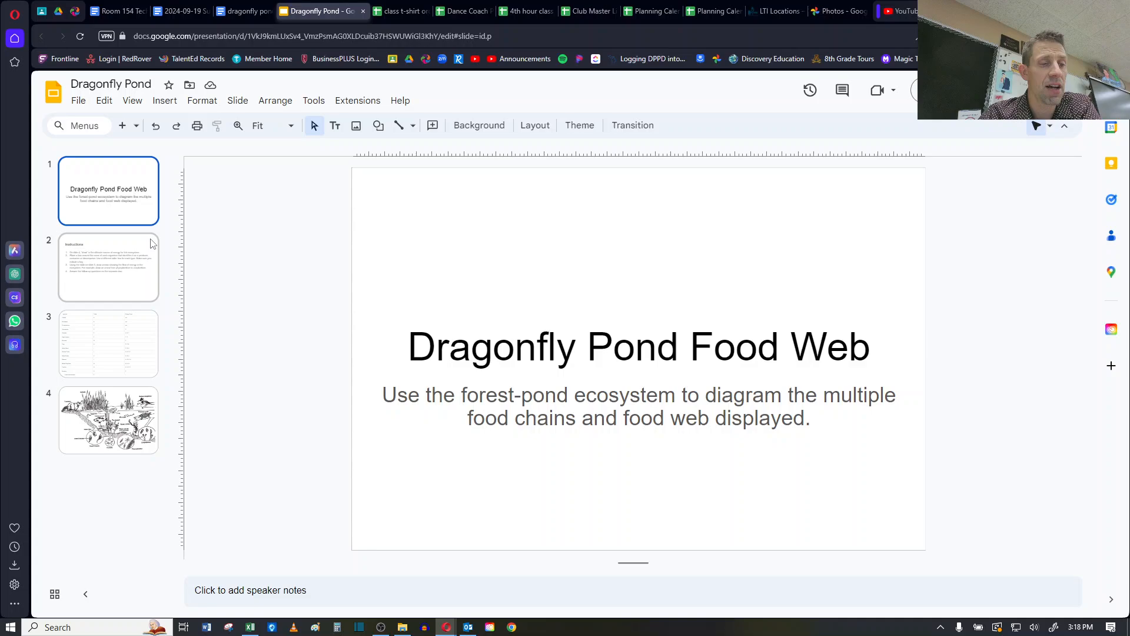
- Show slide 2, the Instructions slide listing the four food web tasks
click(109, 268)
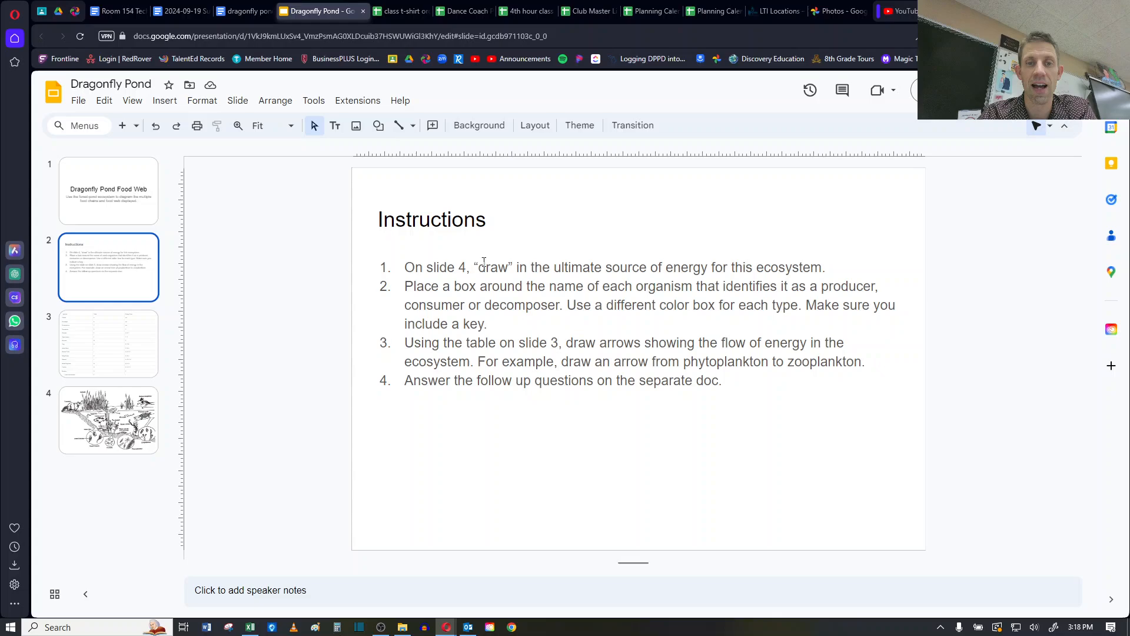
mouse_move(516, 267)
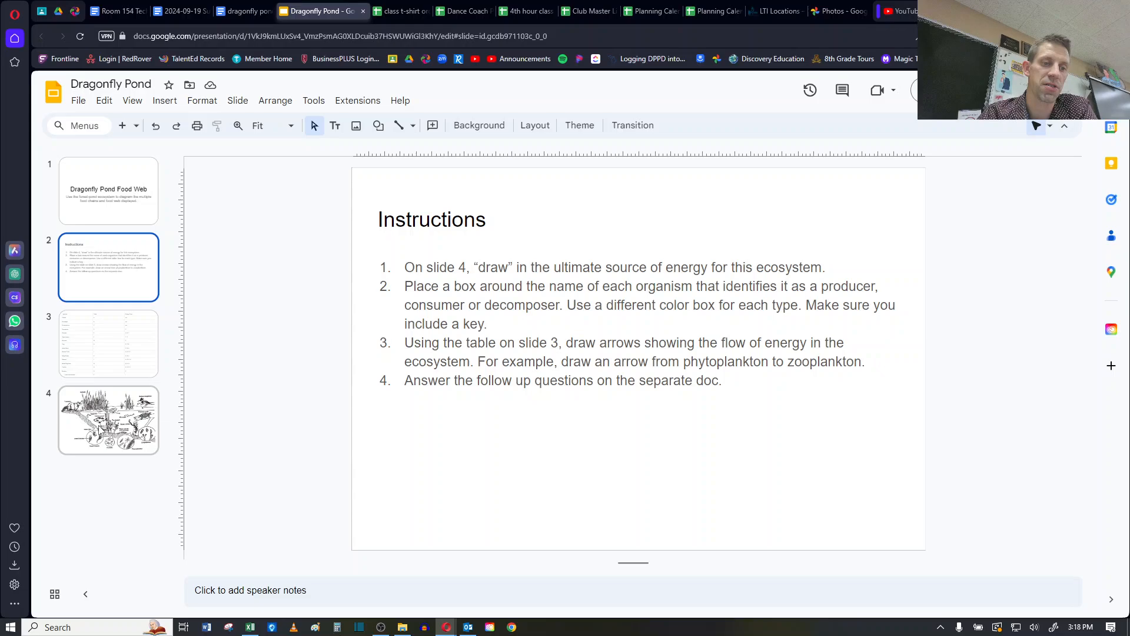
- Place a yellow oval sun at the top-left of the slide 4 pond picture, then return to slide 2
click(108, 419)
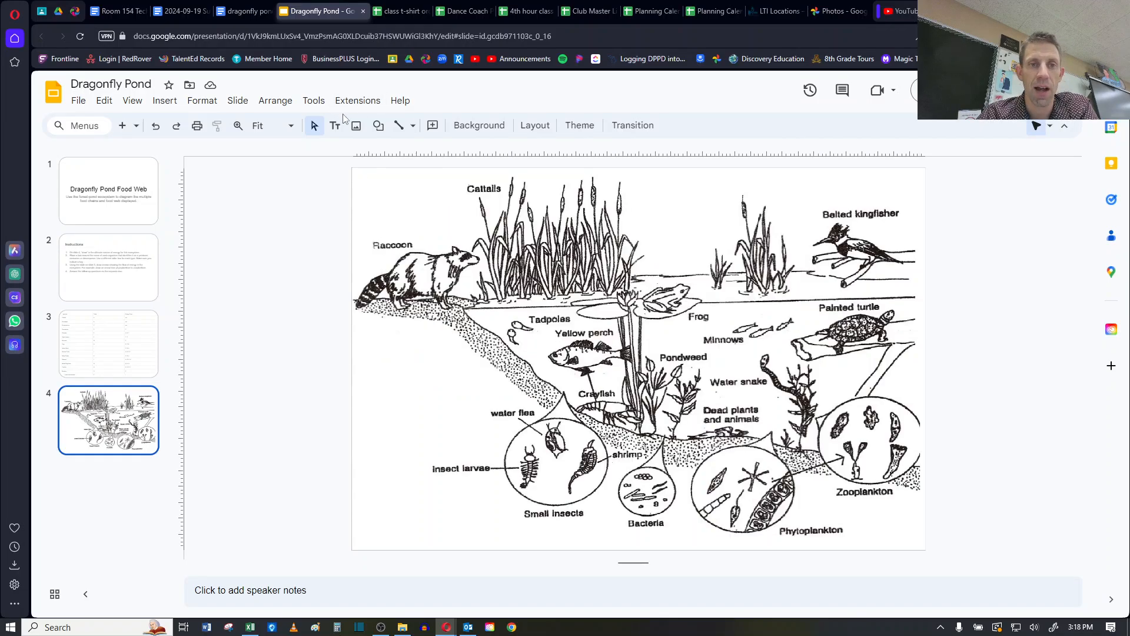
click(378, 125)
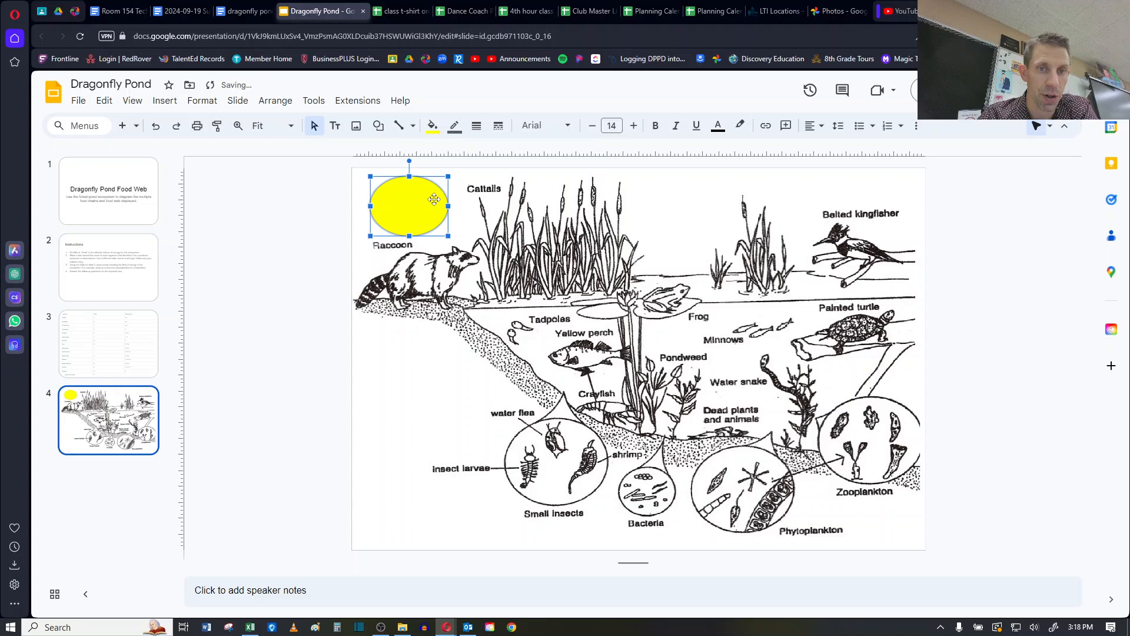
click(108, 268)
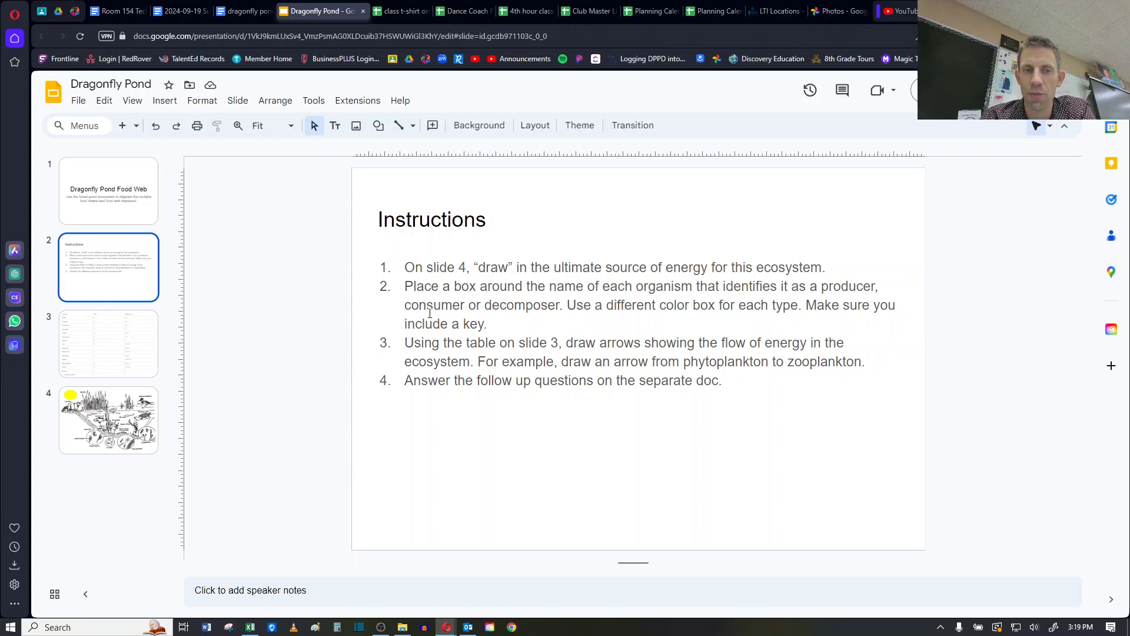
- Show the slide 3 organism energy table and start editing the Cattails cell
click(108, 344)
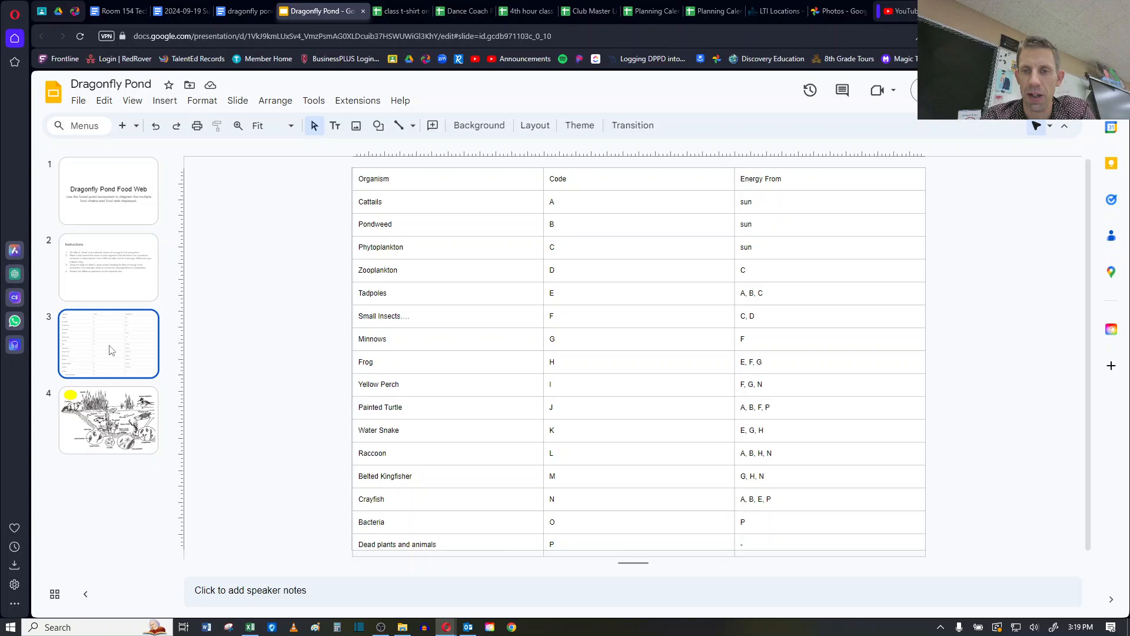
mouse_move(373, 200)
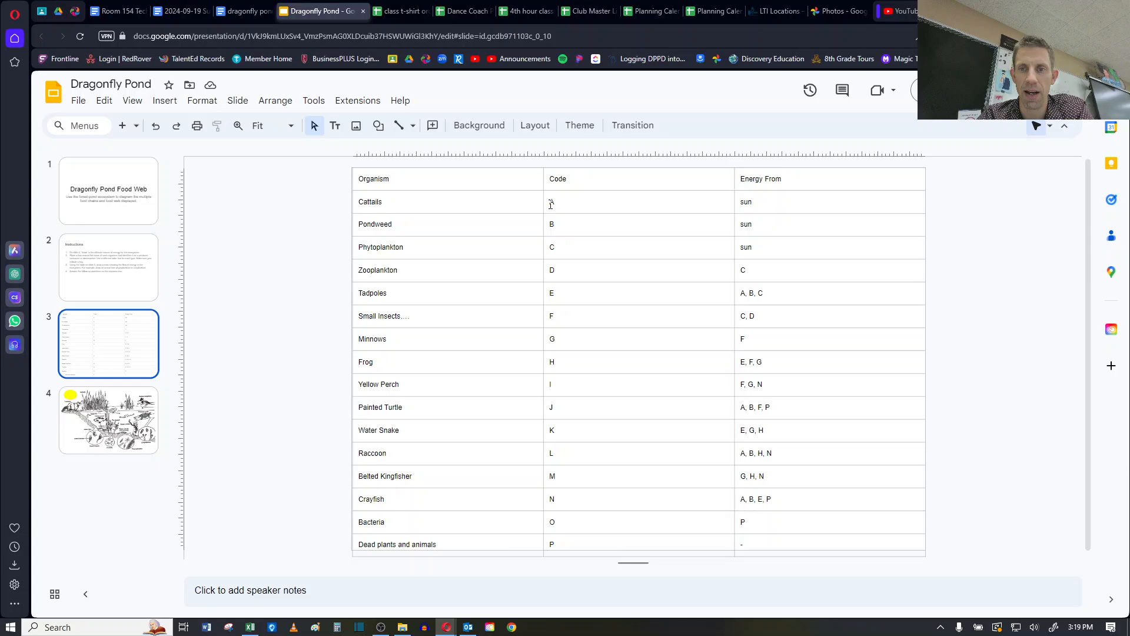
text(A)
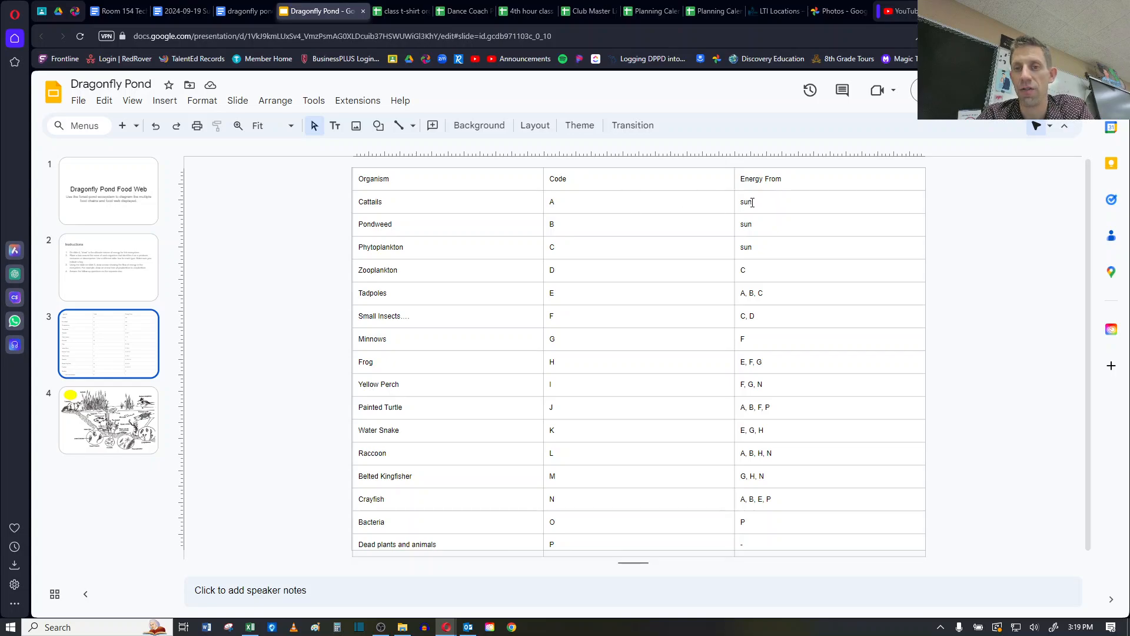
drag(750, 202, 749, 246)
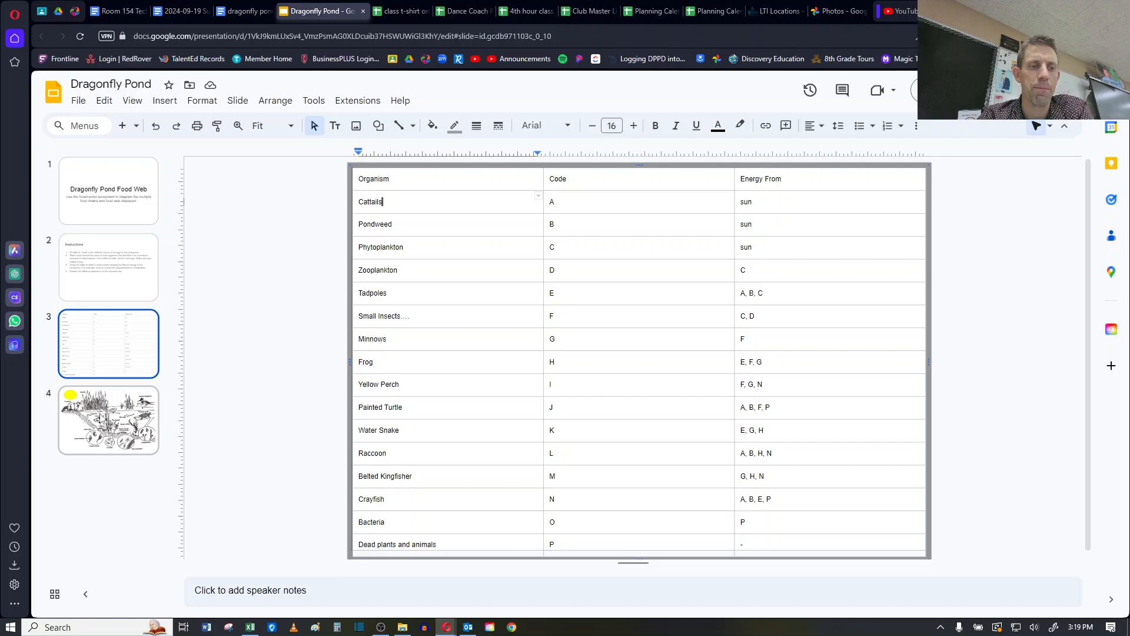
- Draw a rectangle around the Cattails label on the slide 4 pond picture
click(108, 419)
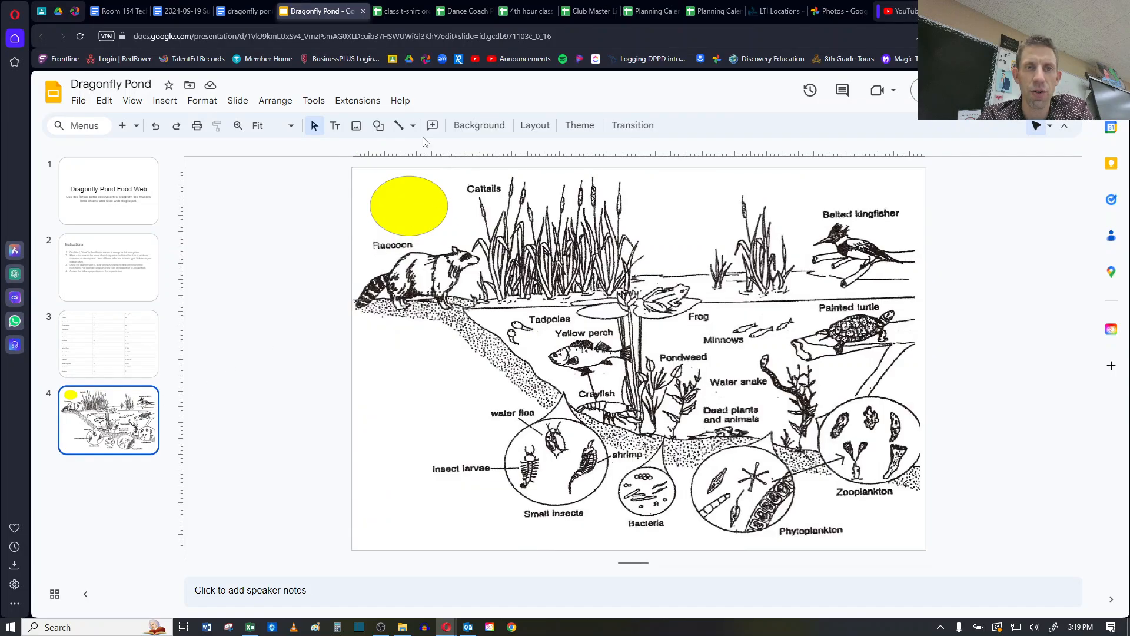
click(378, 125)
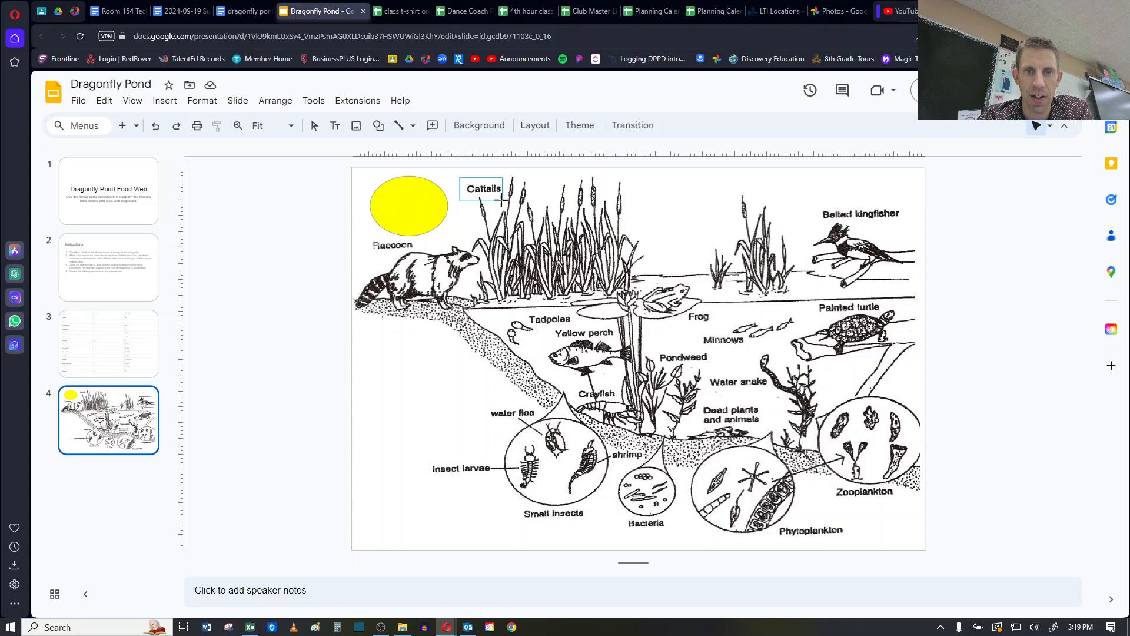
click(482, 189)
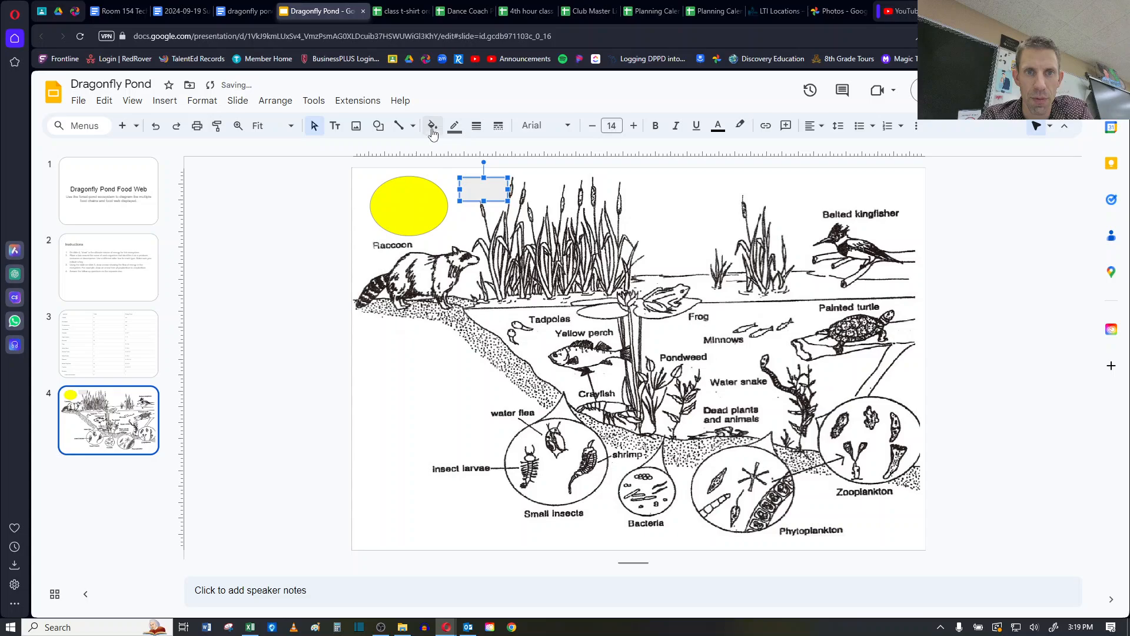
- Give the Cattails box a transparent fill and green border, then copy it for Pondweed
click(432, 126)
text(Cattails)
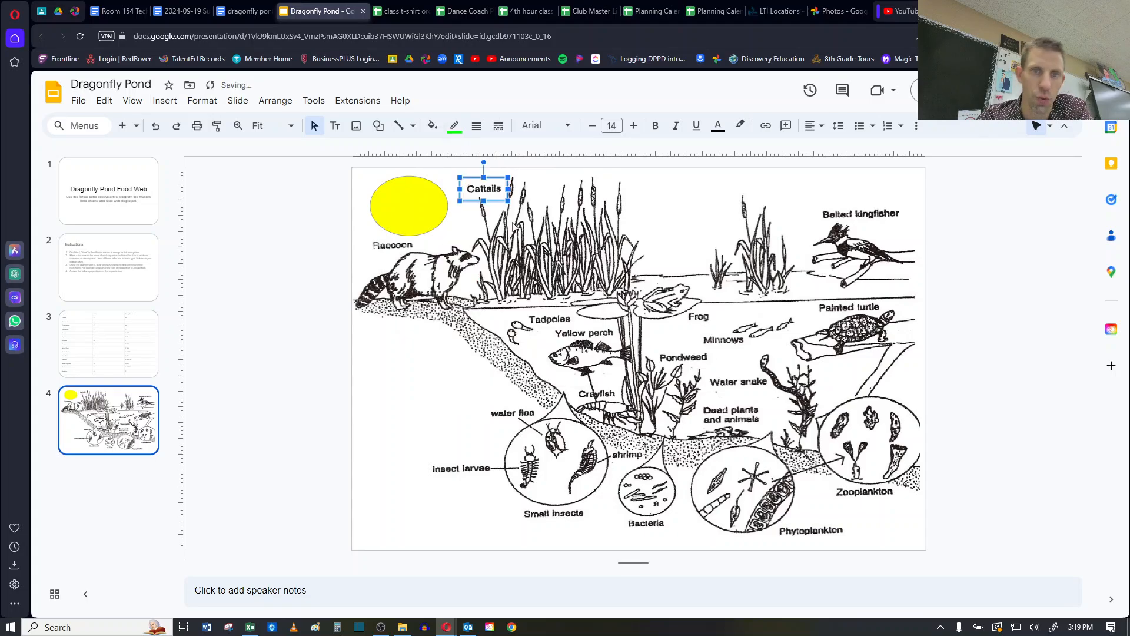
click(475, 125)
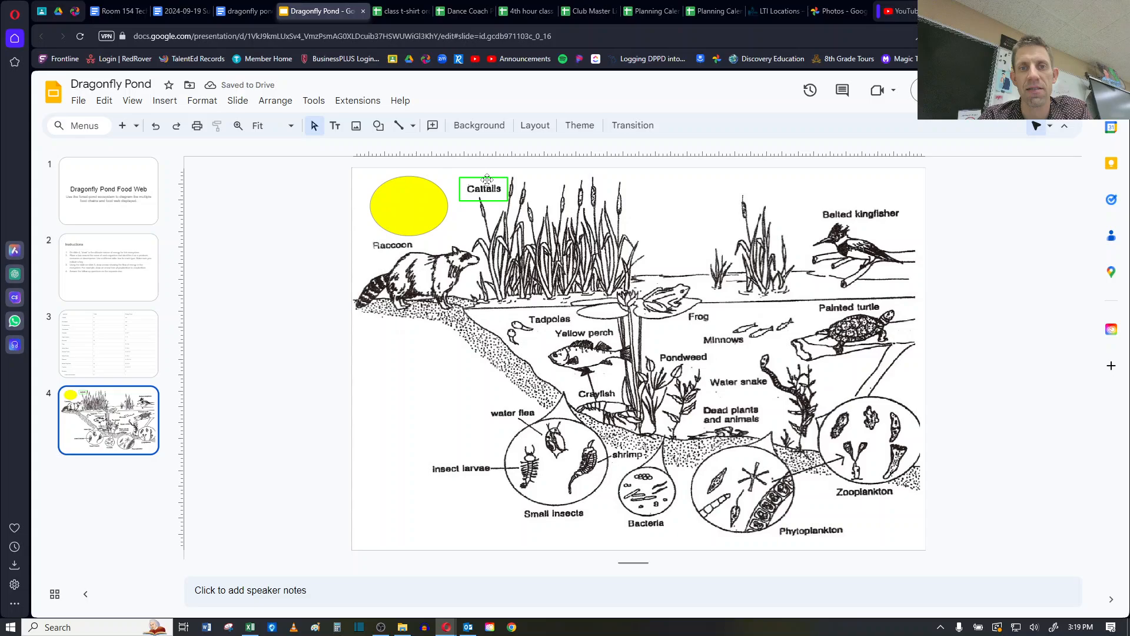
click(483, 189)
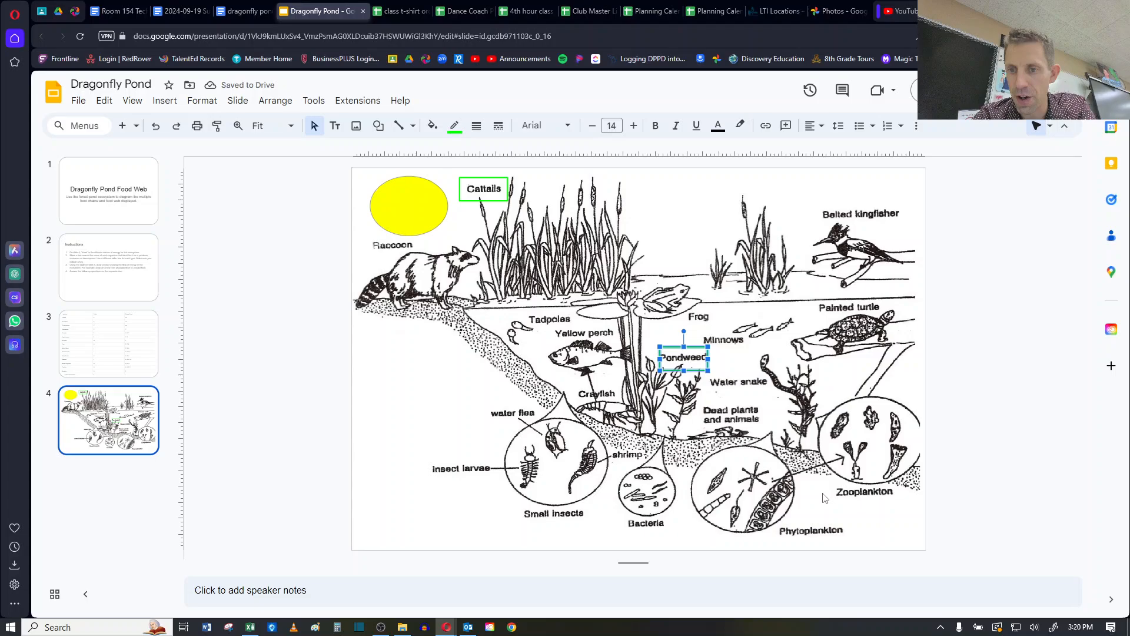
mouse_move(640, 284)
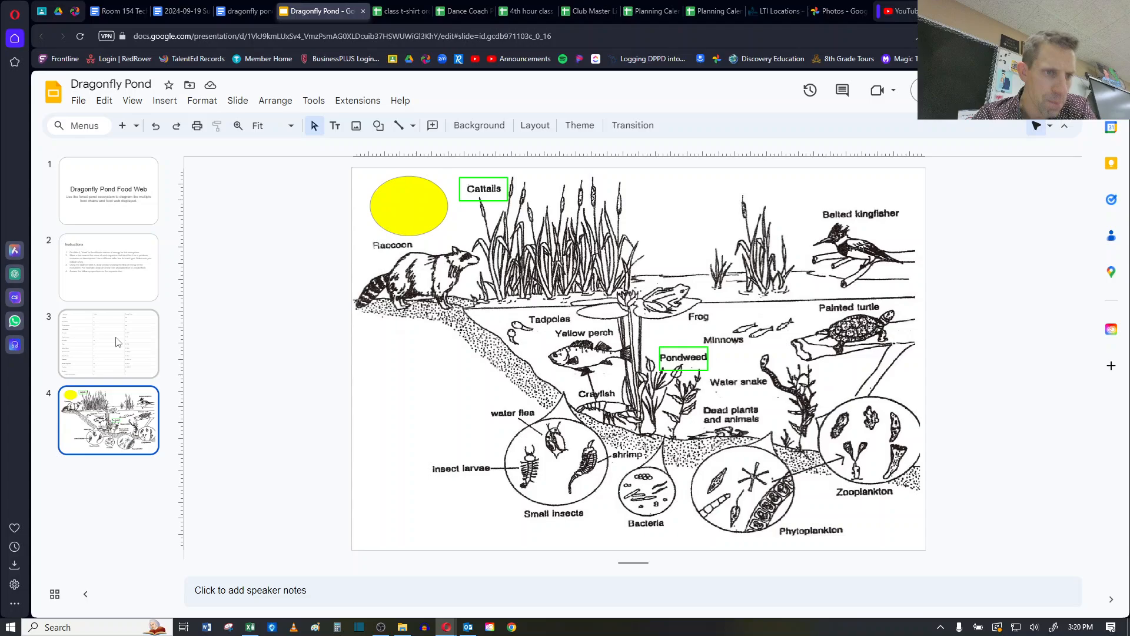
click(108, 343)
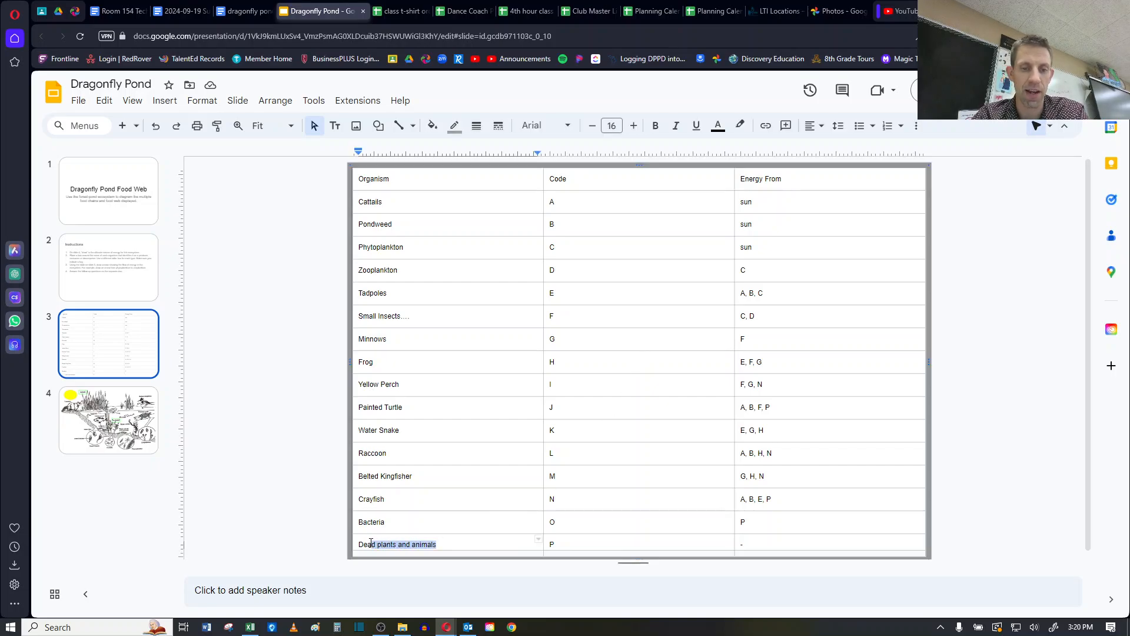
double_click(397, 544)
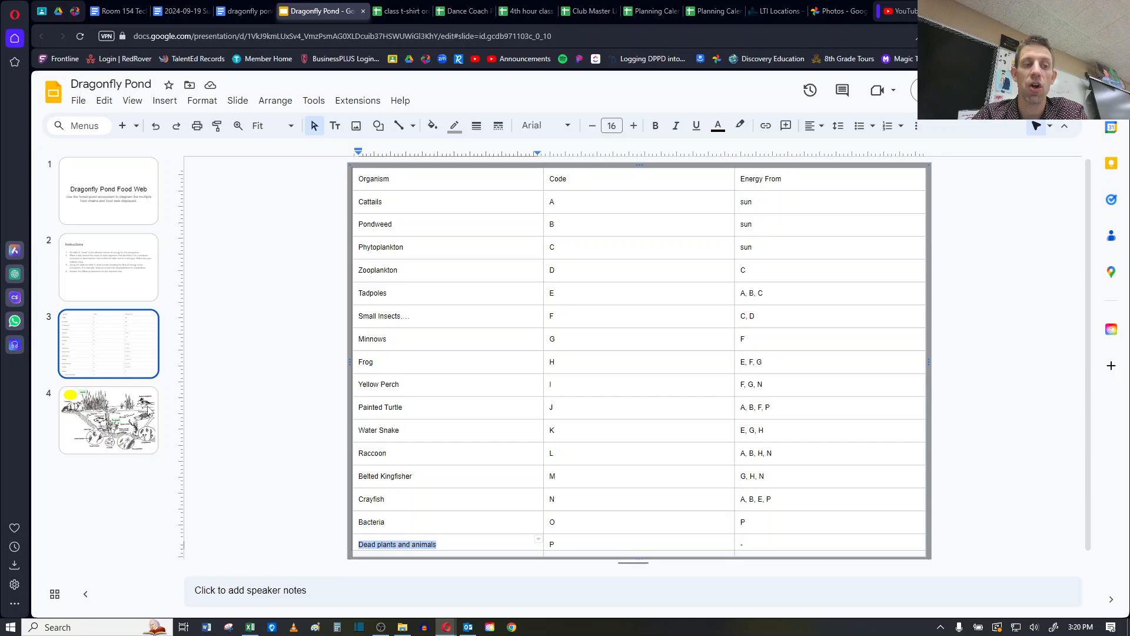
click(109, 419)
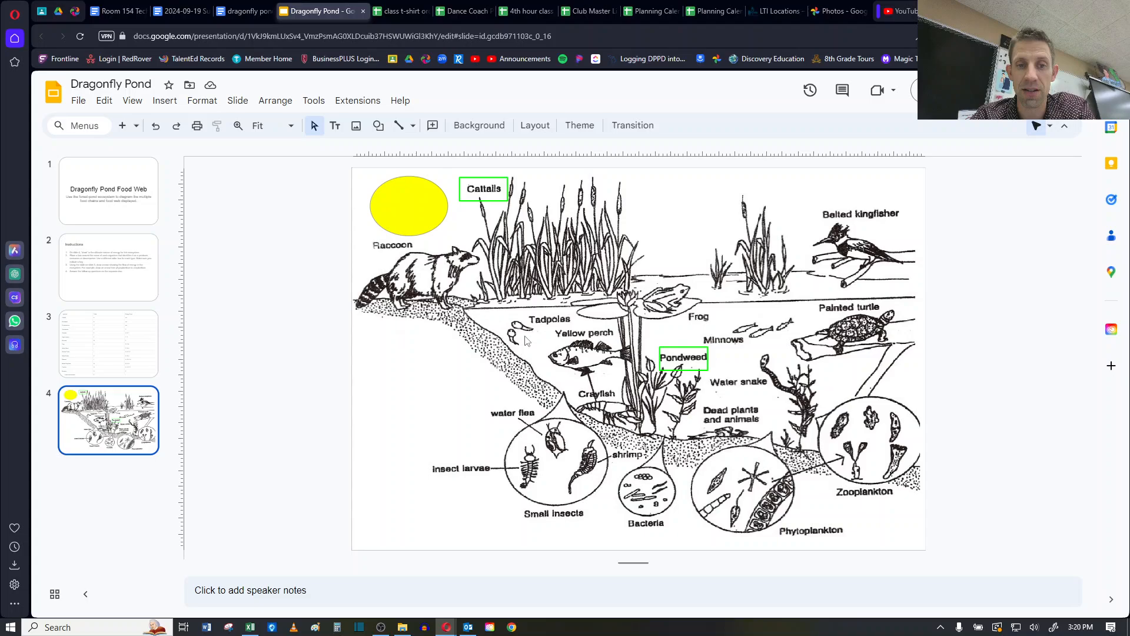
- Add a key text box at the picture's lower left with 'Producers' coloured green
click(108, 267)
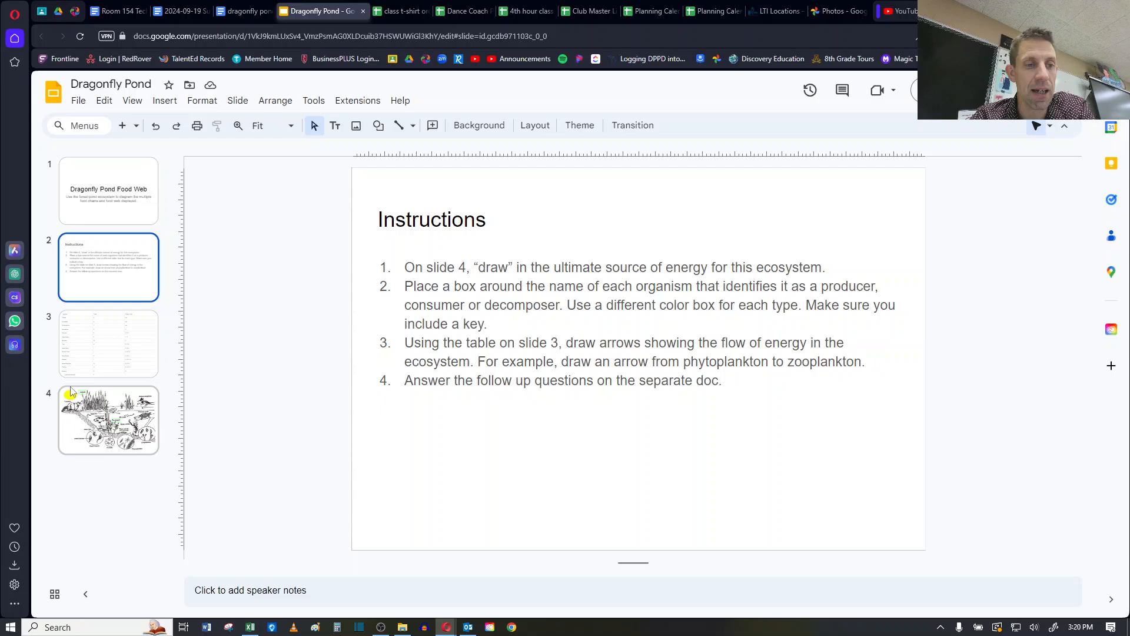
click(109, 419)
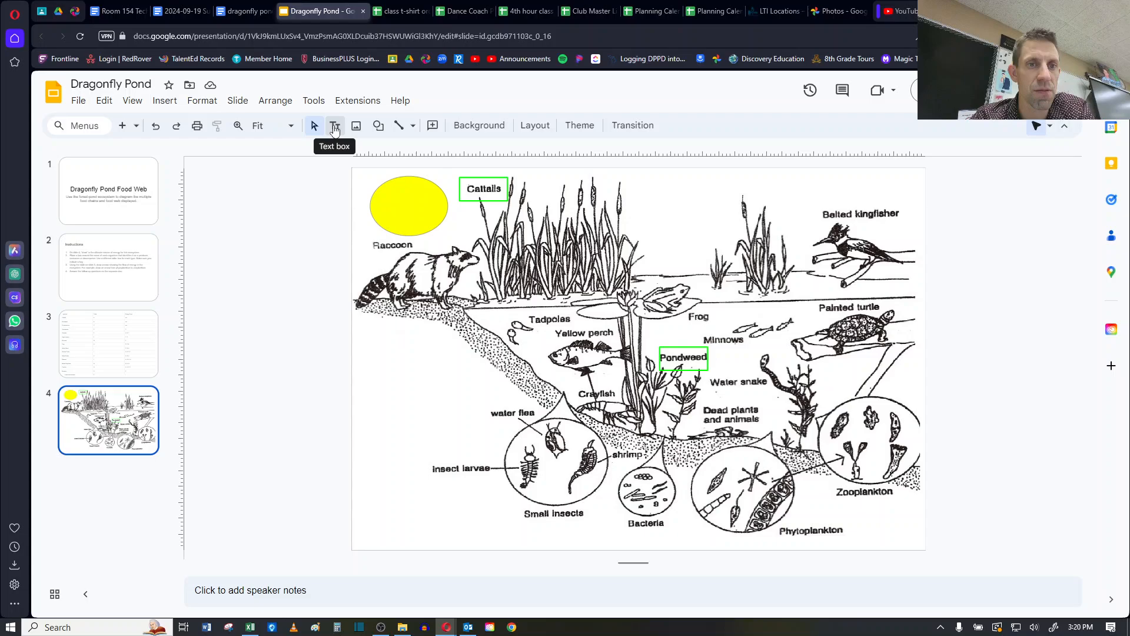
drag(365, 393, 425, 505)
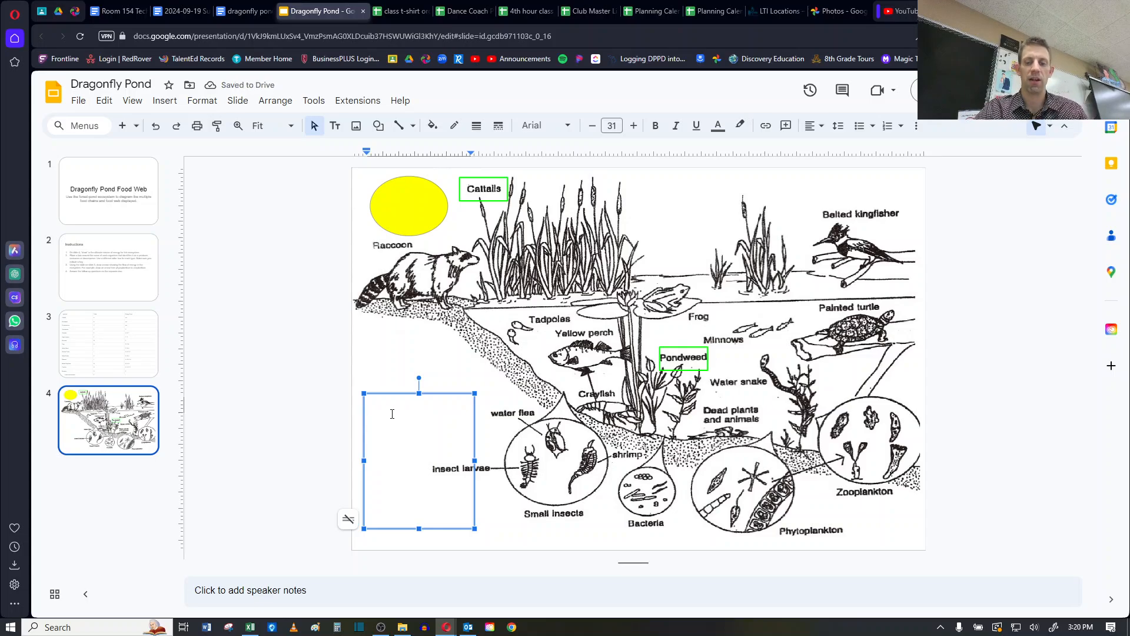
text(Pro)
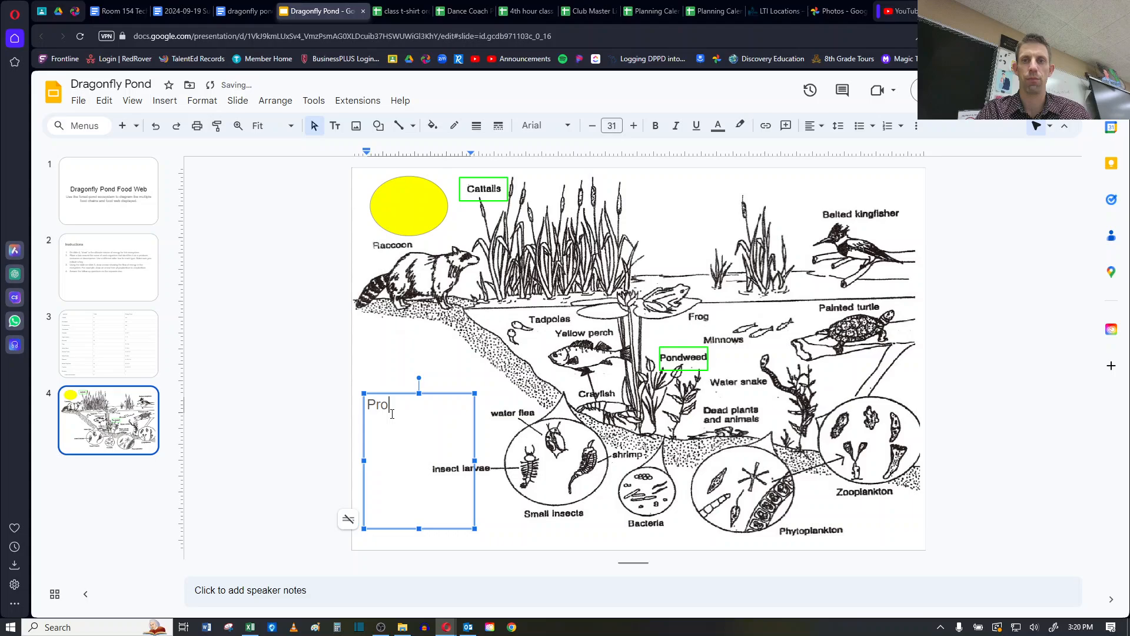
text(ducers)
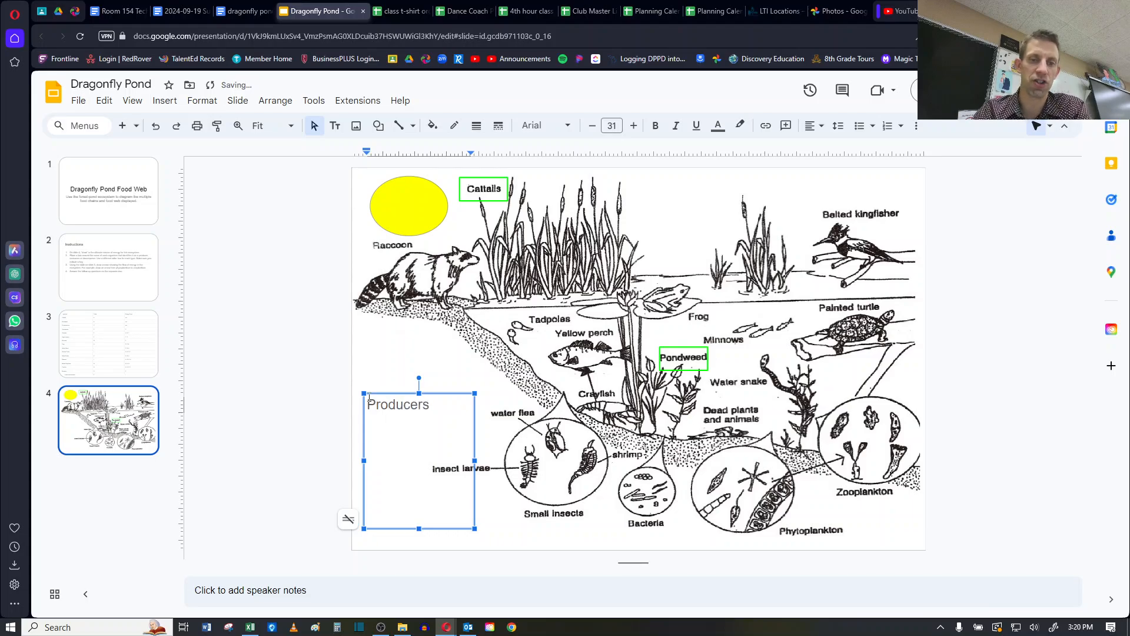
double_click(409, 403)
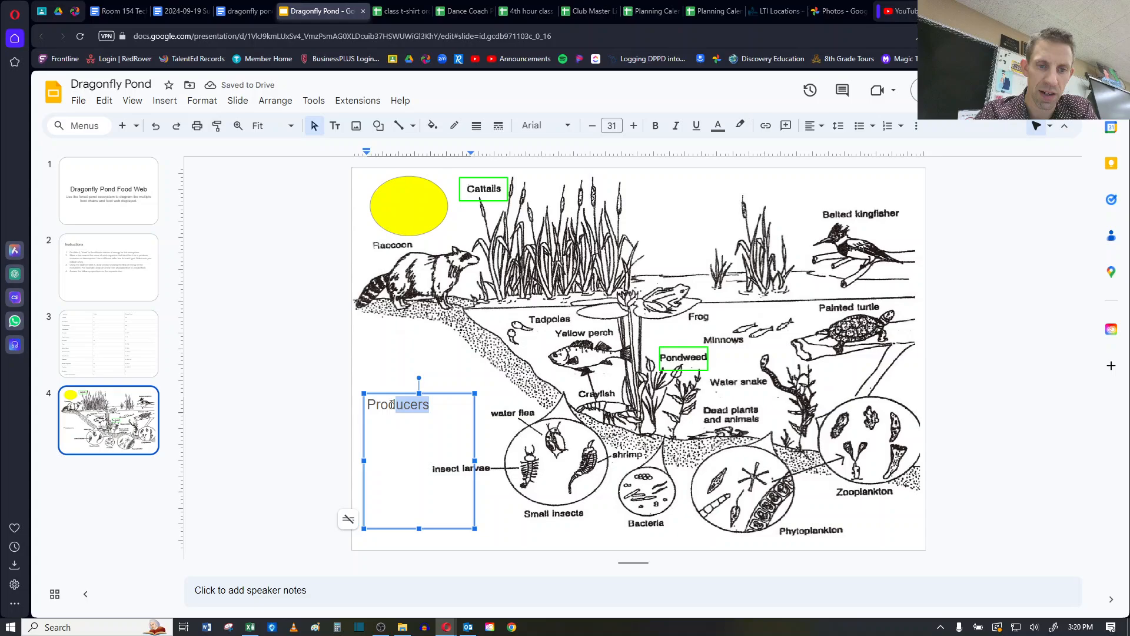
click(717, 125)
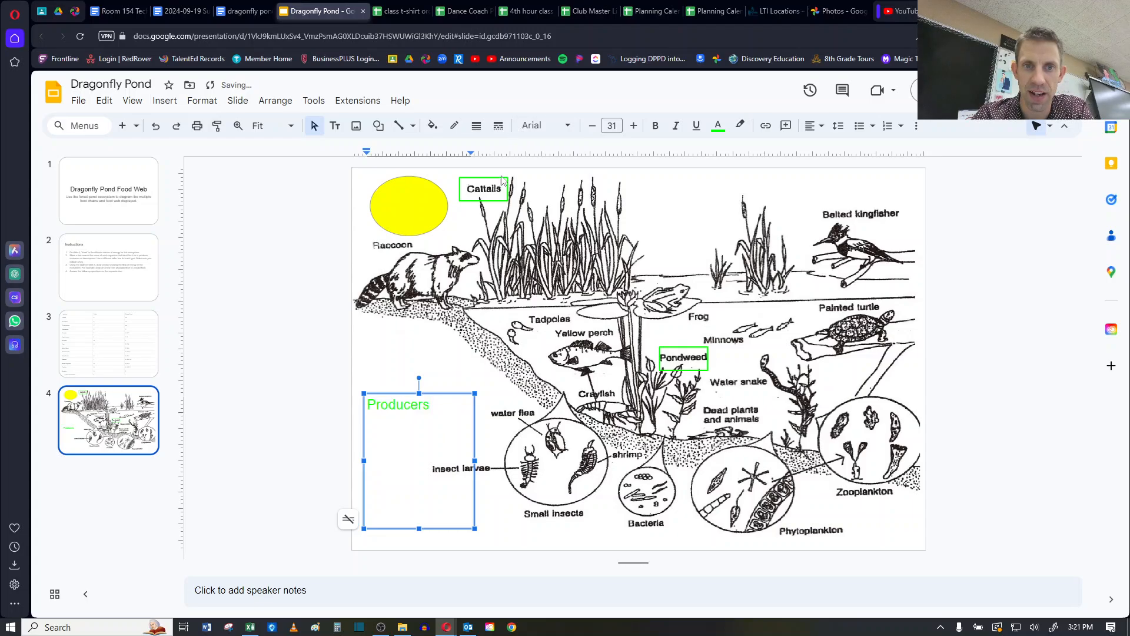
- Add 'Consumers' and 'Decomposers' on new lines below Producers in the key
click(396, 418)
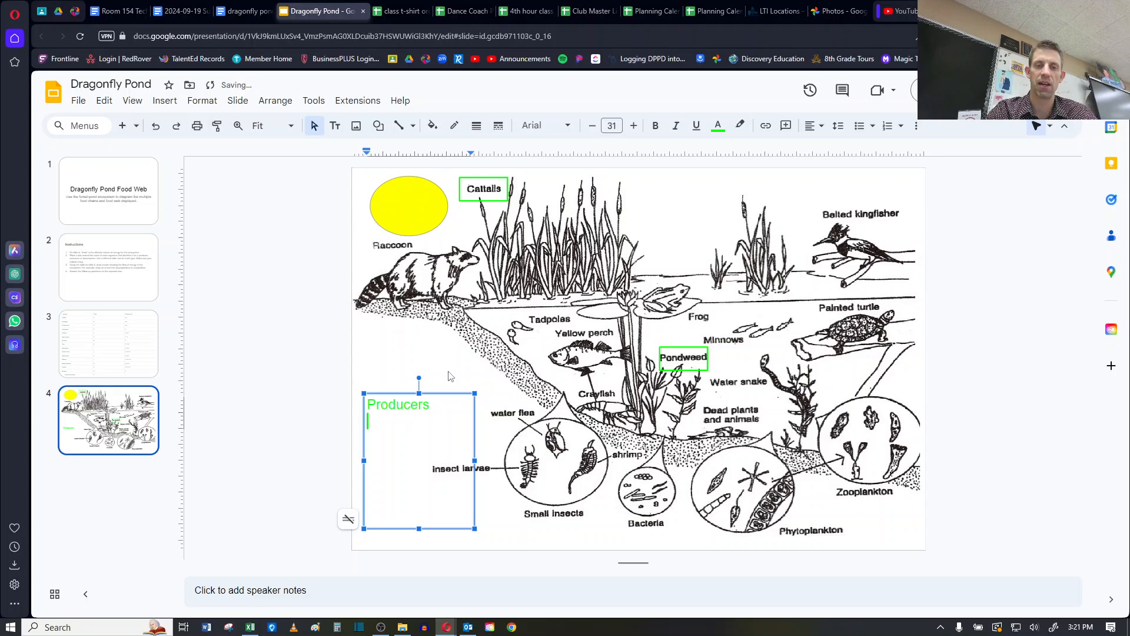
text(Consumers)
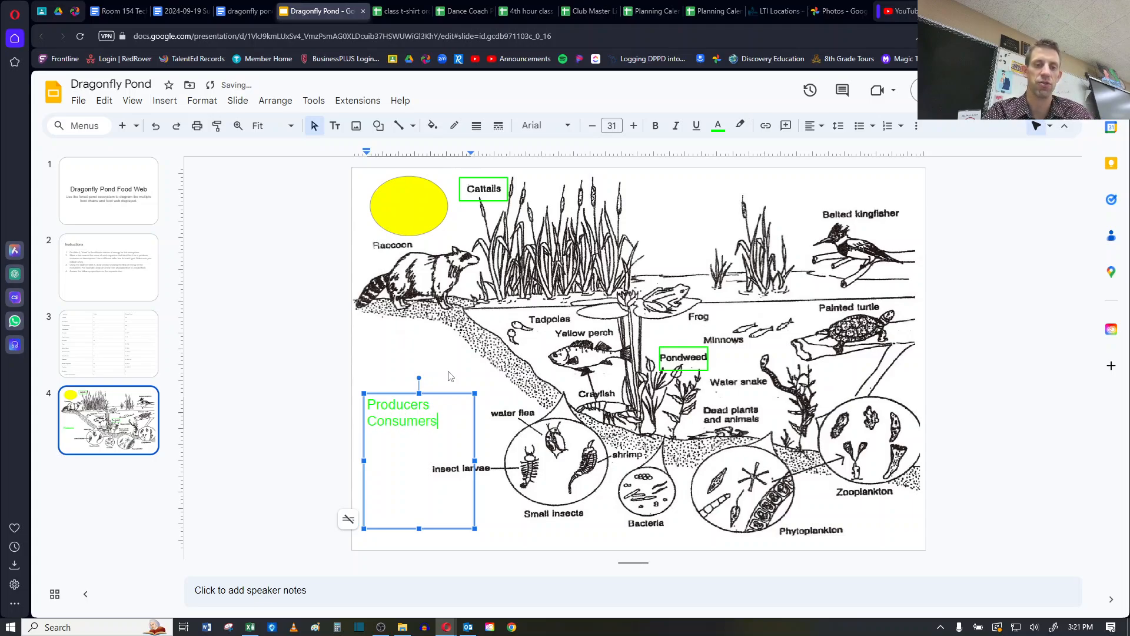
text(Dec)
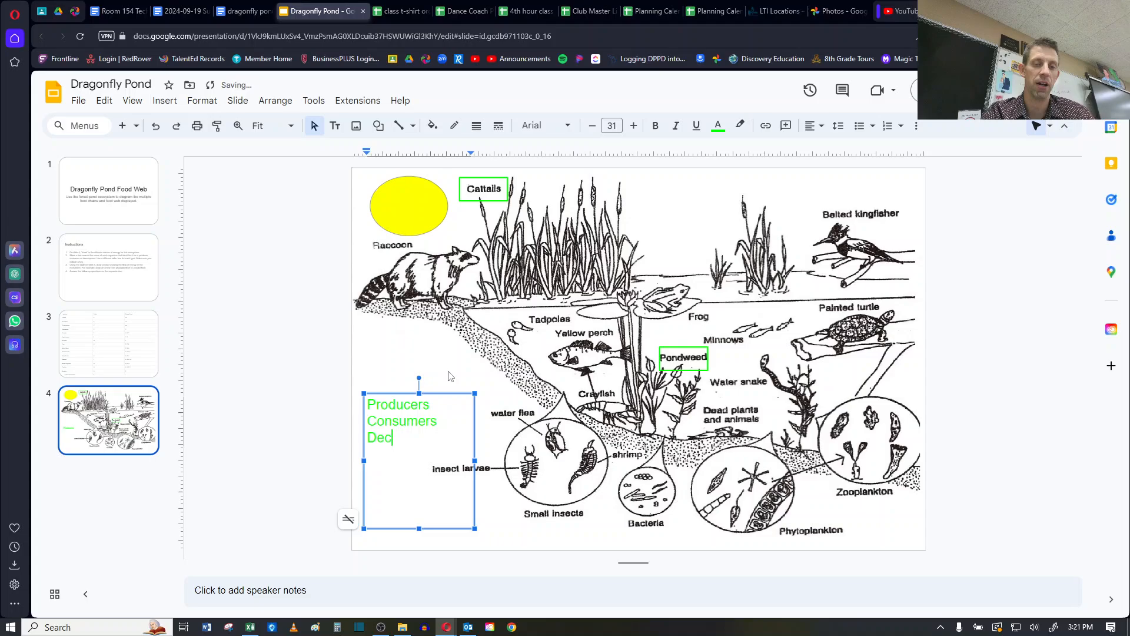
text(omposers)
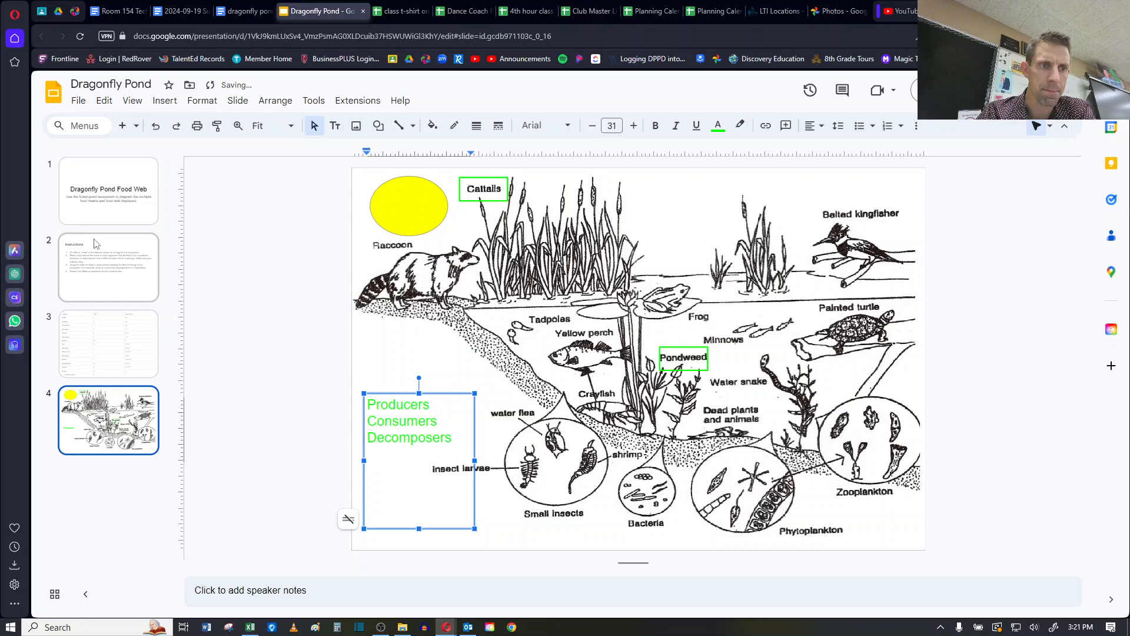
click(108, 267)
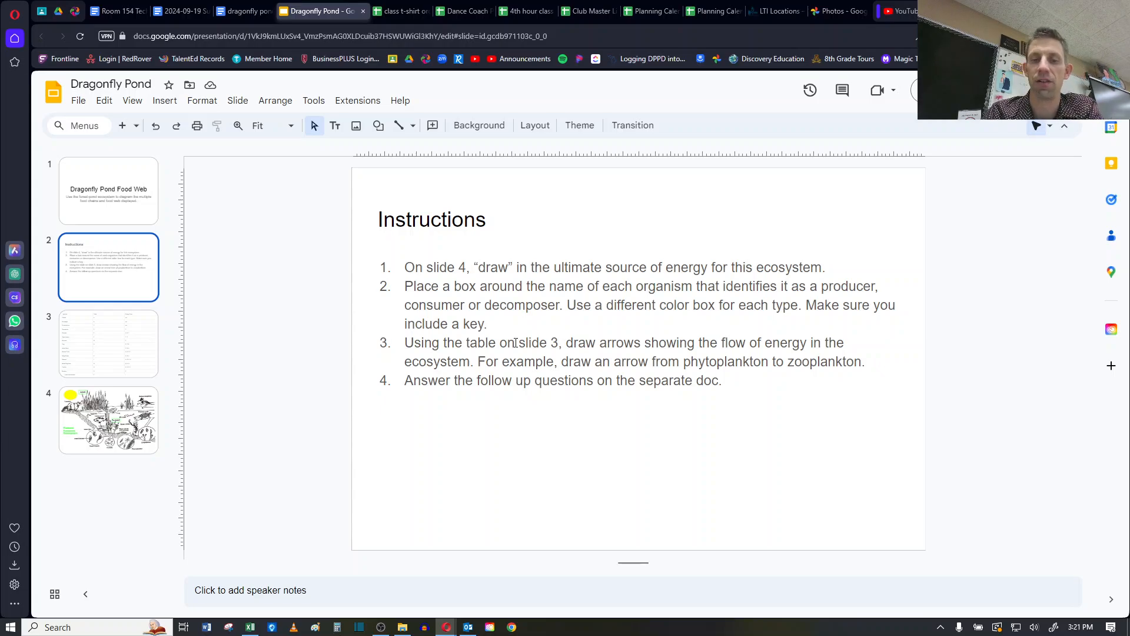
click(108, 344)
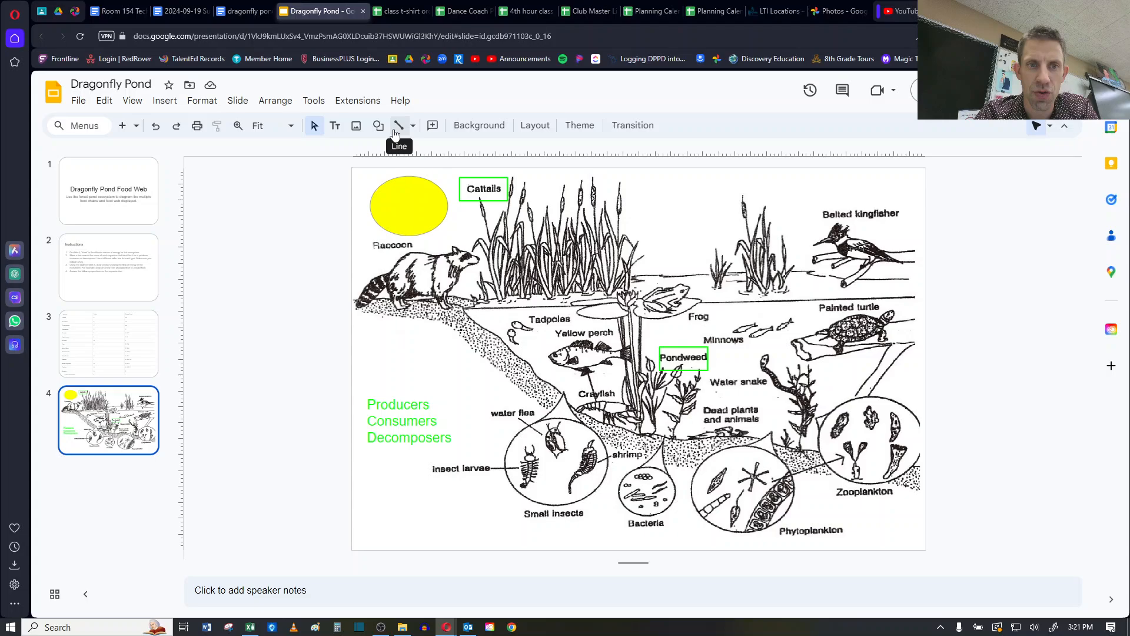
- Draw an arrow from the sun to Cattails with 3px line weight, then show the slide 3 table
click(377, 124)
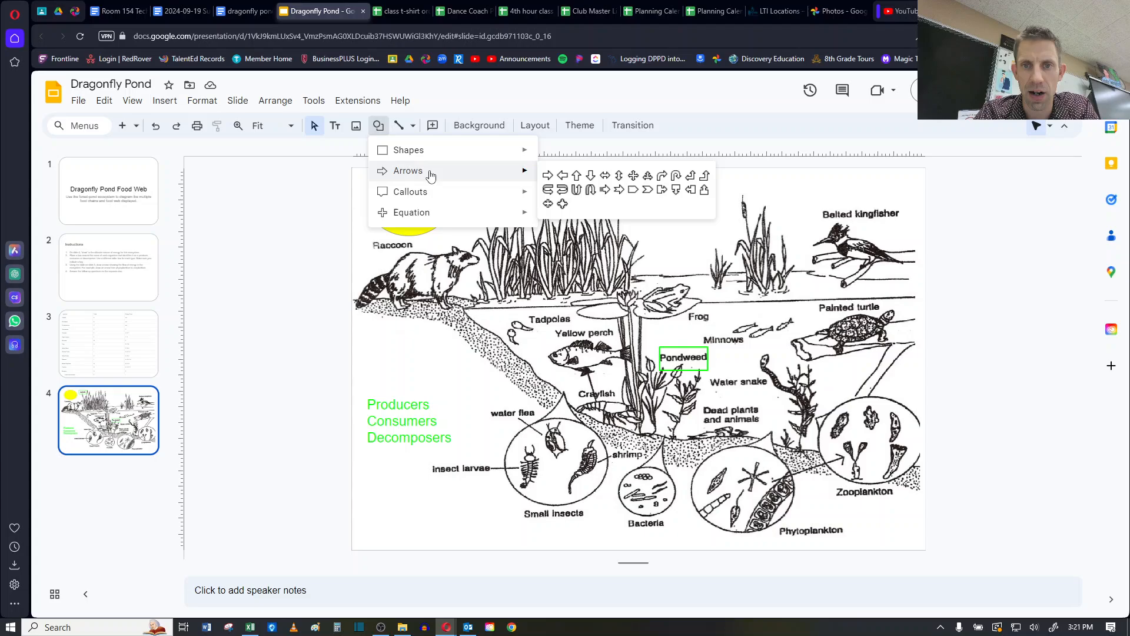
mouse_move(550, 176)
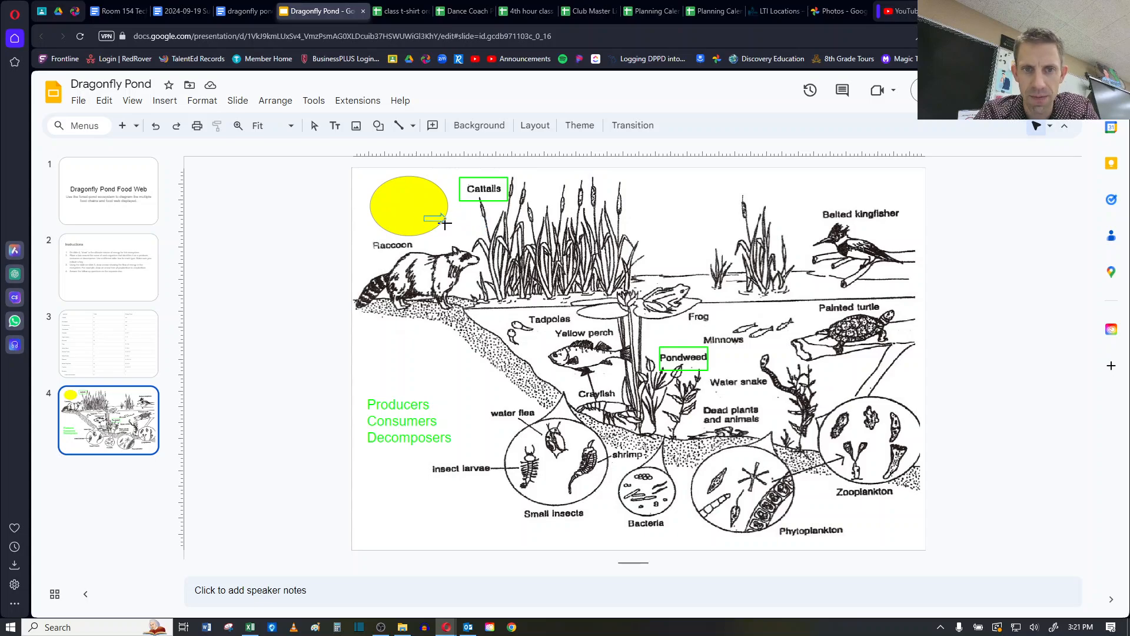
click(432, 213)
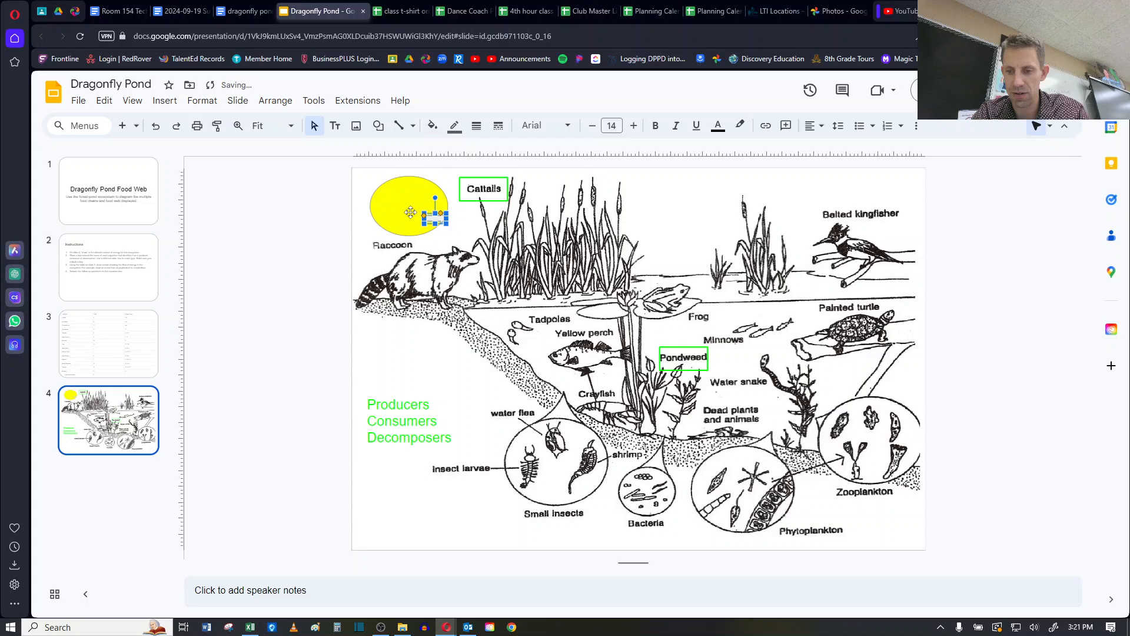
click(409, 125)
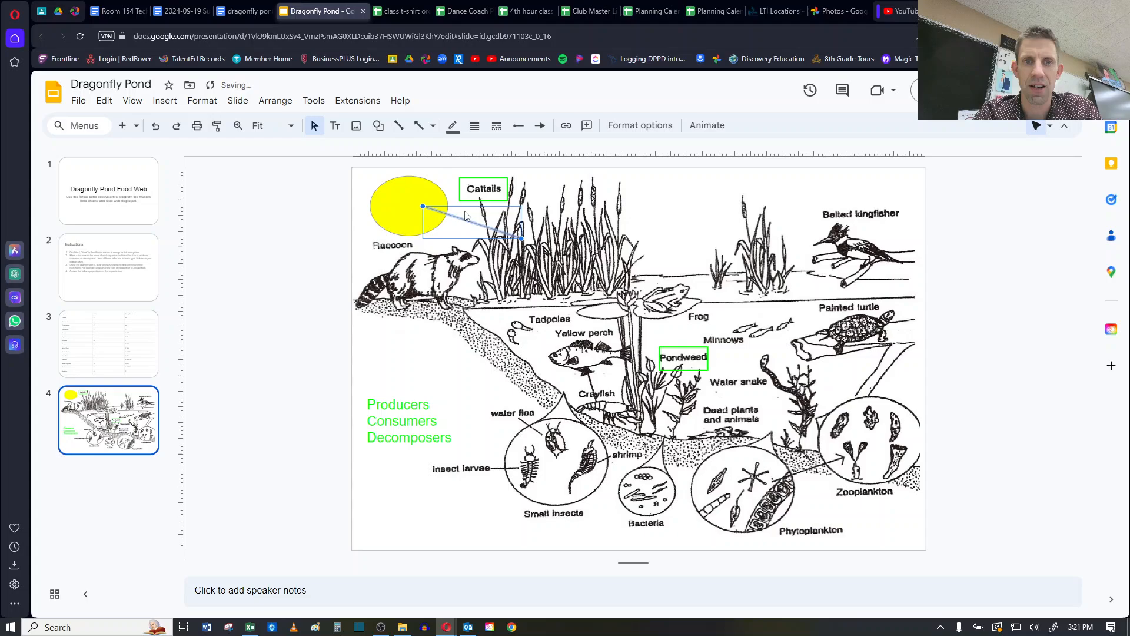
click(474, 124)
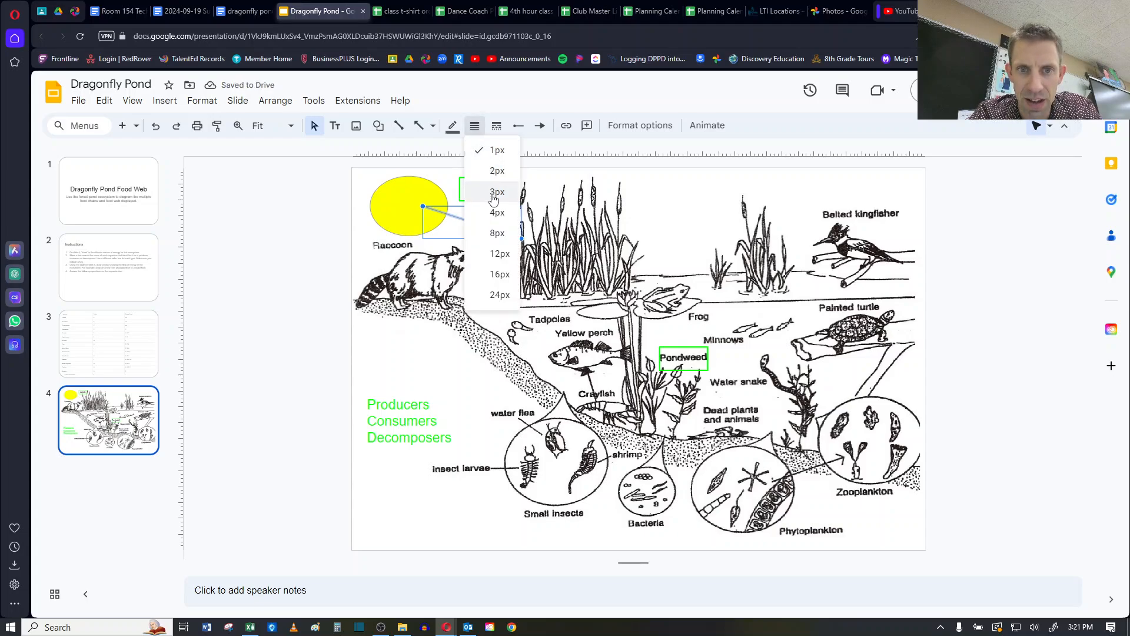
click(497, 190)
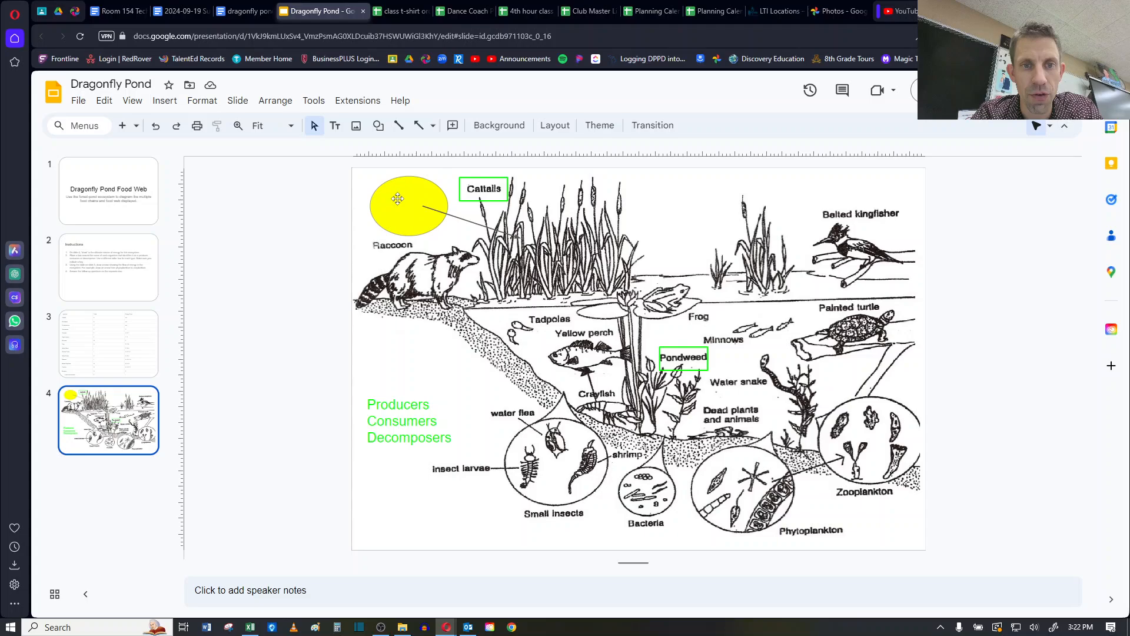
mouse_move(443, 197)
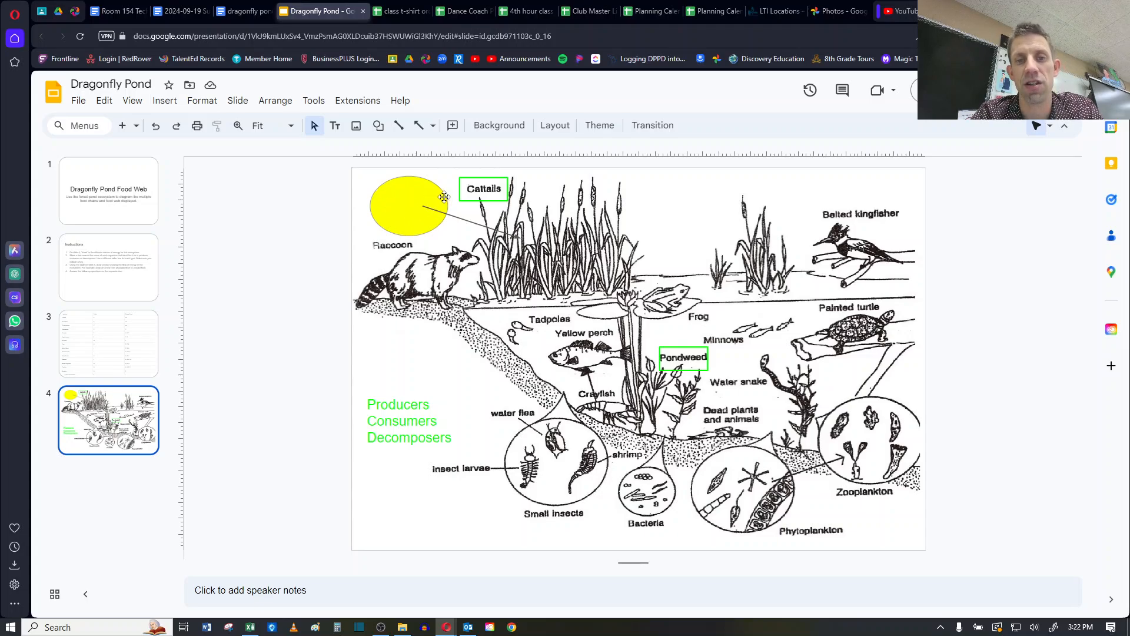
mouse_move(510, 225)
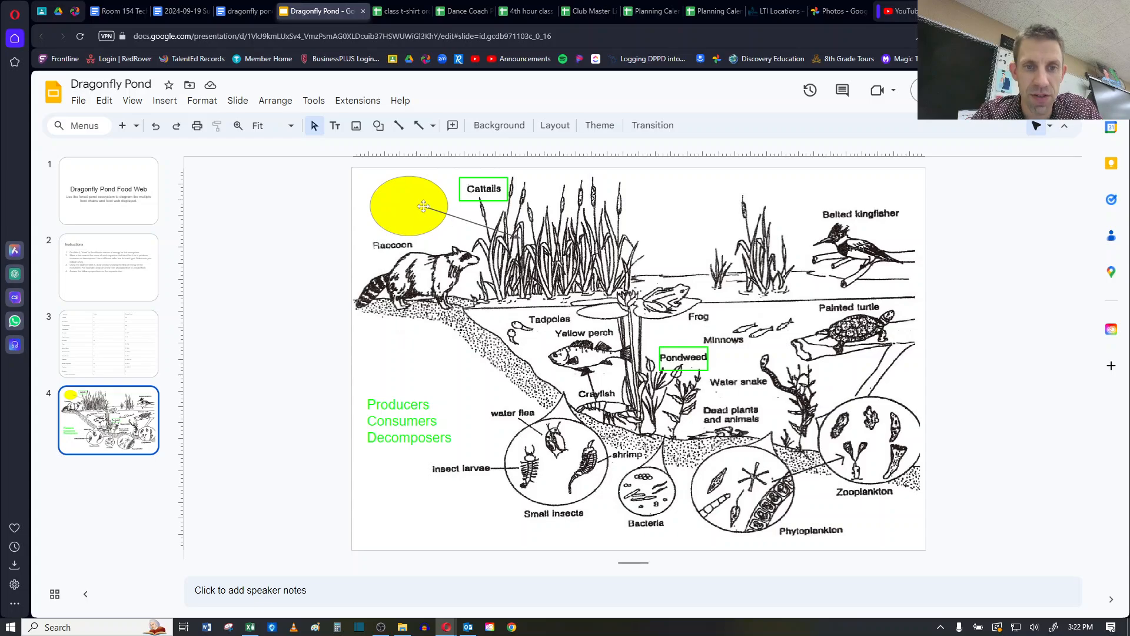
click(108, 344)
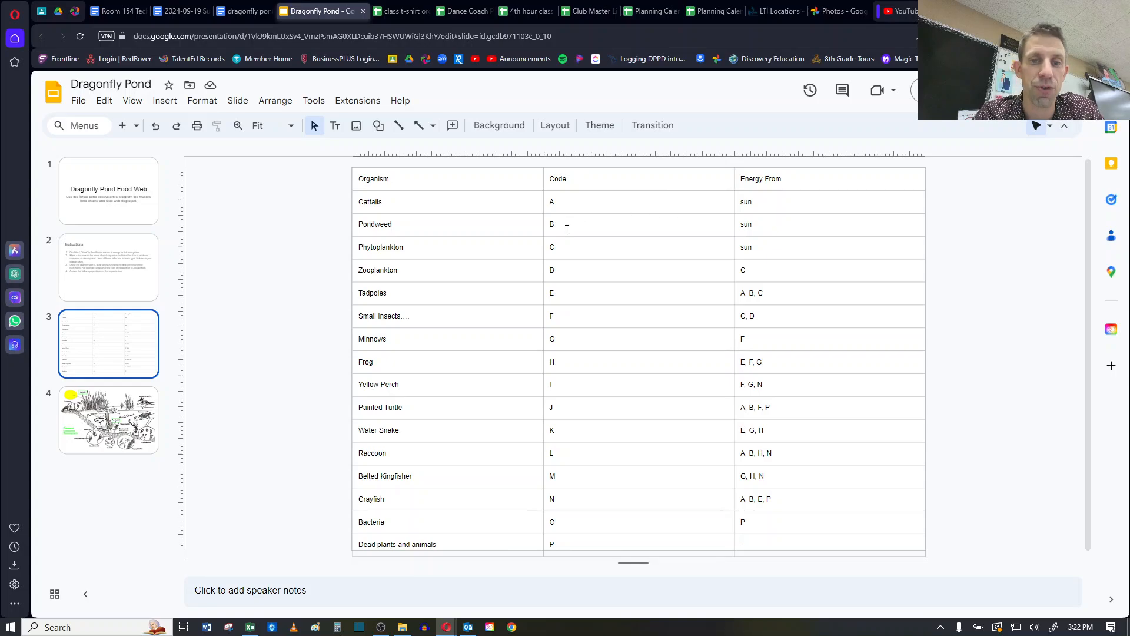
mouse_move(500, 285)
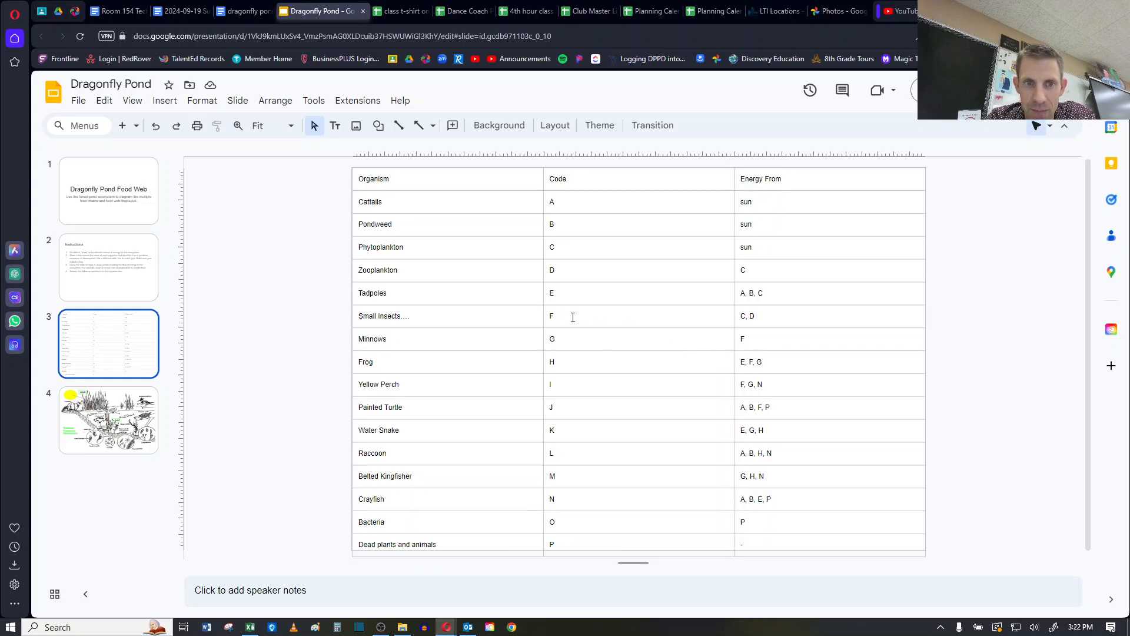
click(761, 362)
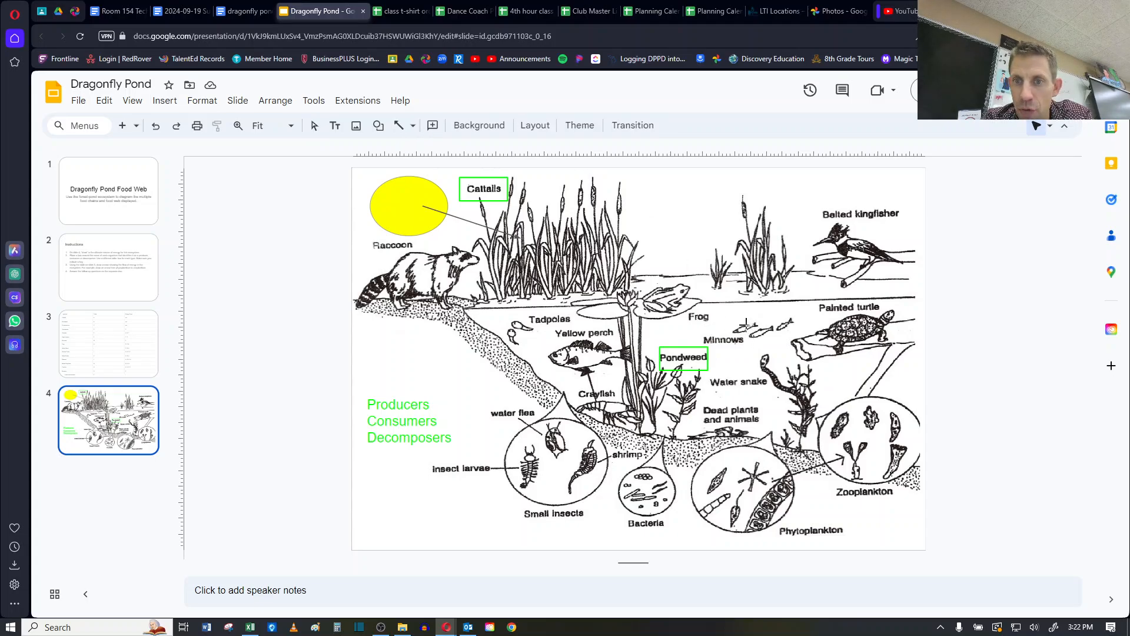
- Draw a red arrow from Minnows to the Frog, then show the slide 3 energy table
drag(678, 302, 750, 322)
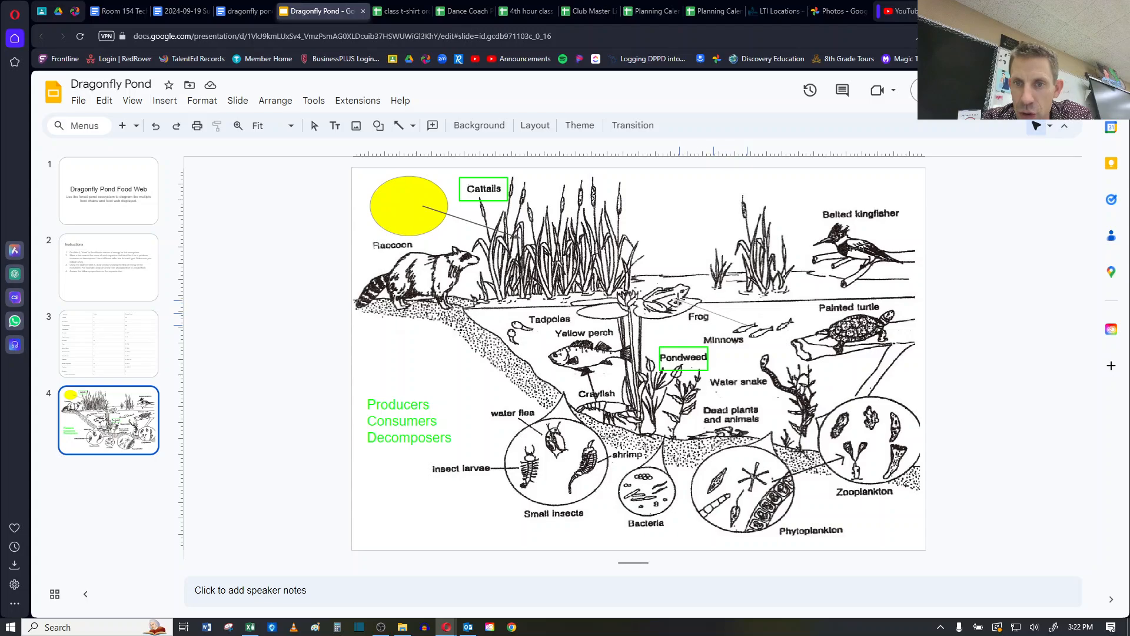
drag(678, 299, 747, 326)
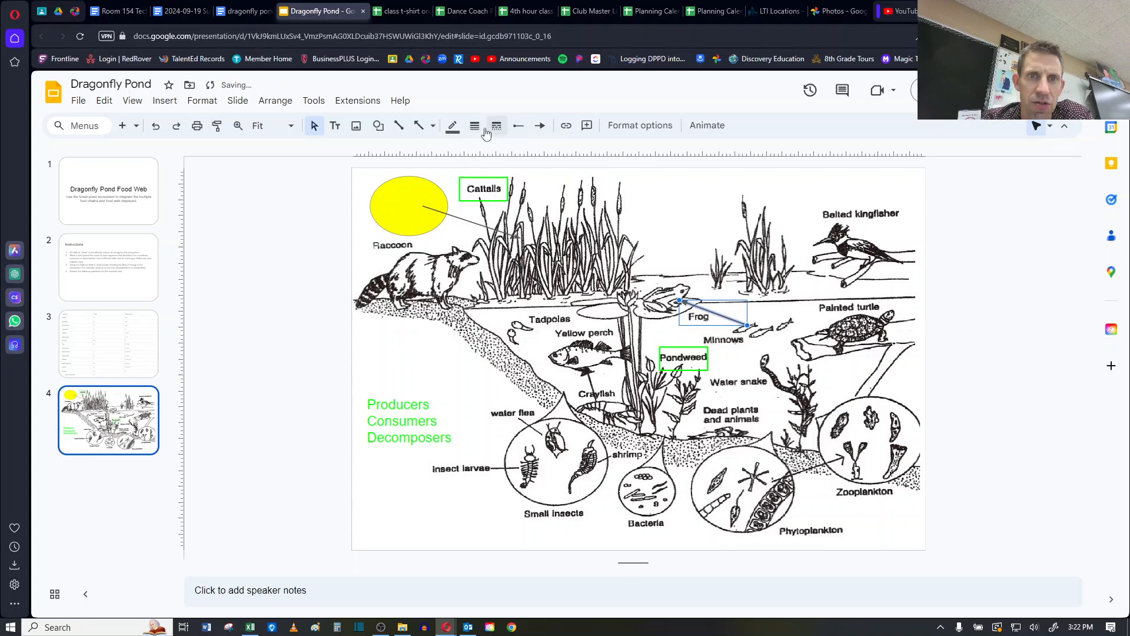
click(474, 124)
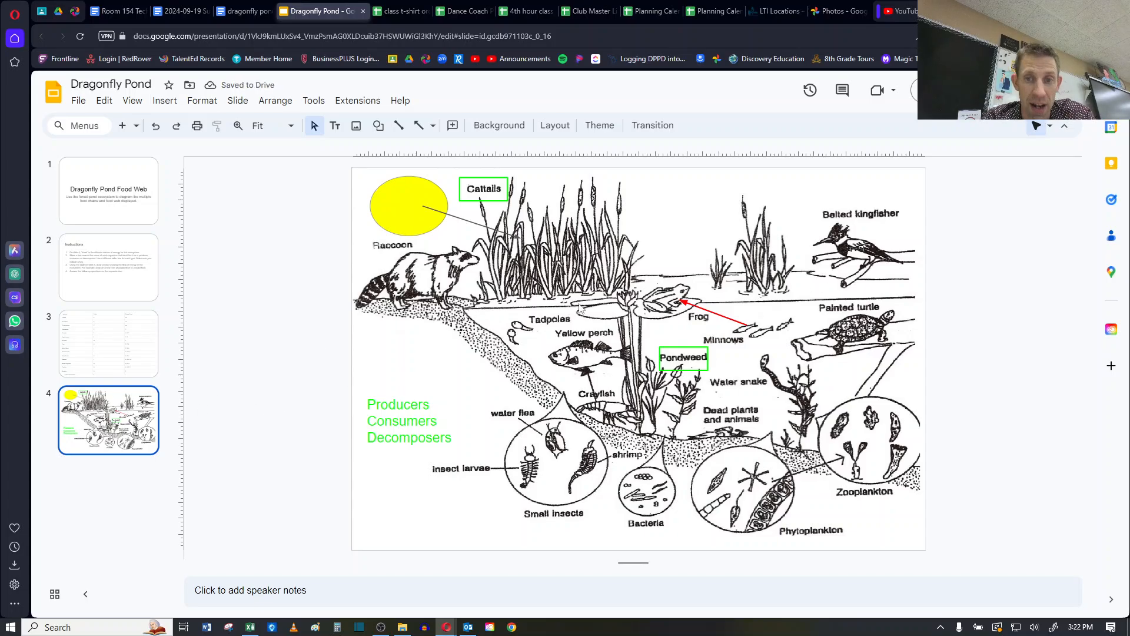
click(108, 344)
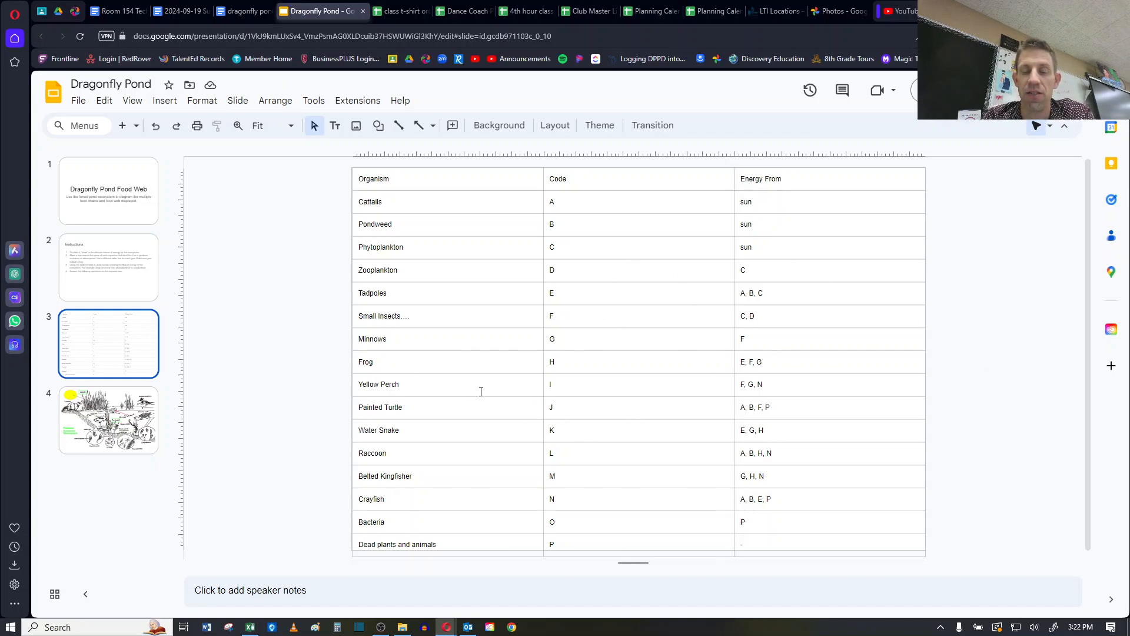
- Review slides 4 and 2, then switch to the dragonfly pond questions document
click(108, 419)
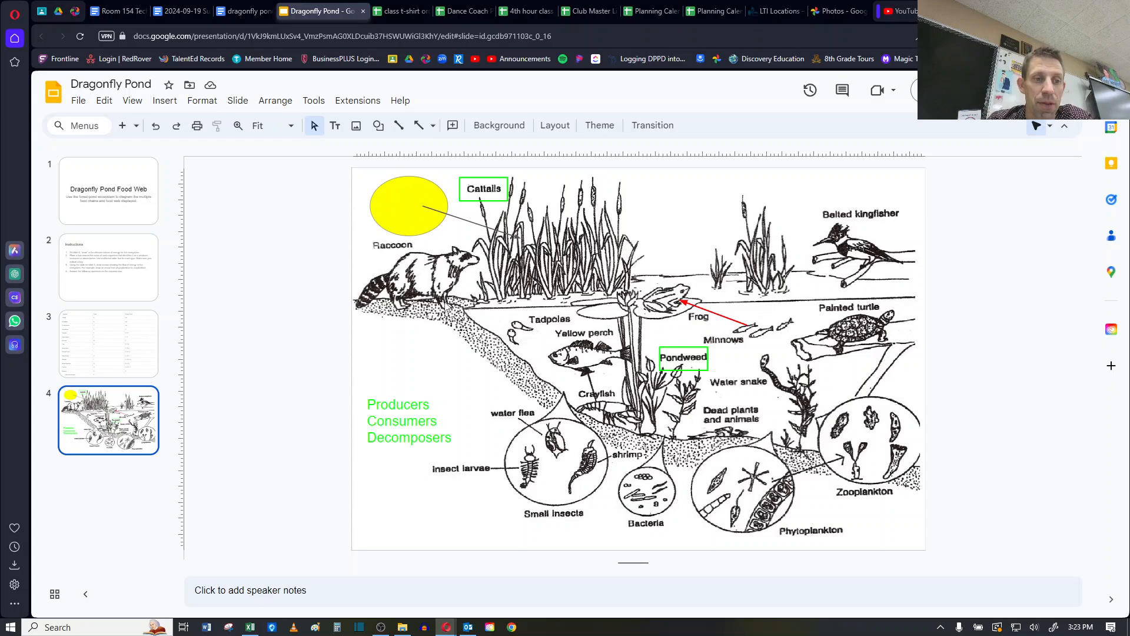
click(109, 267)
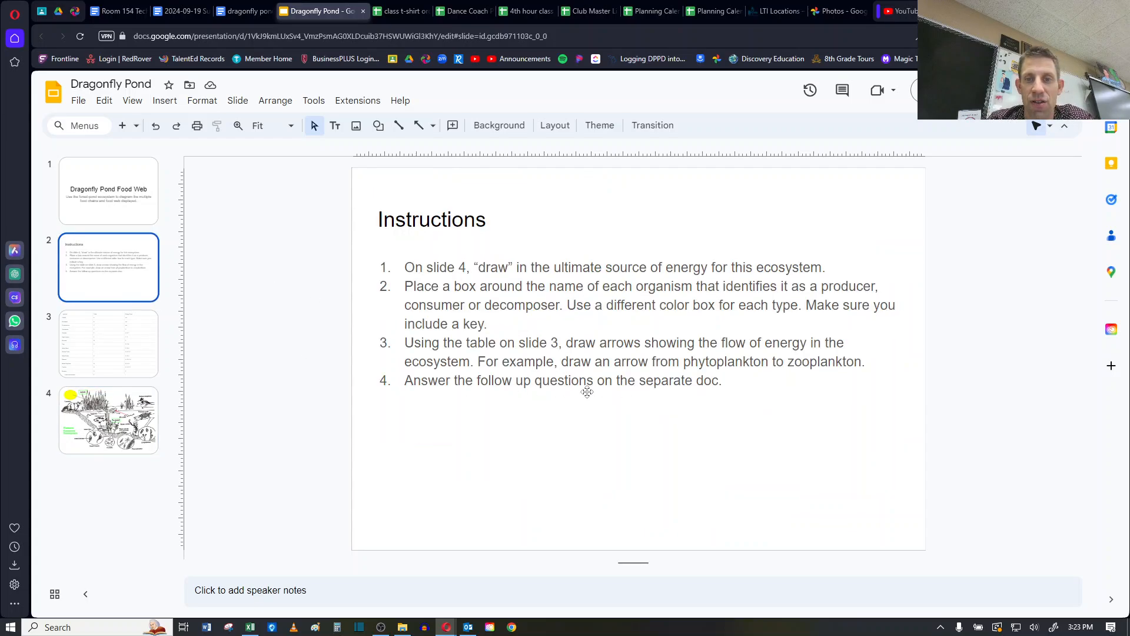
click(256, 10)
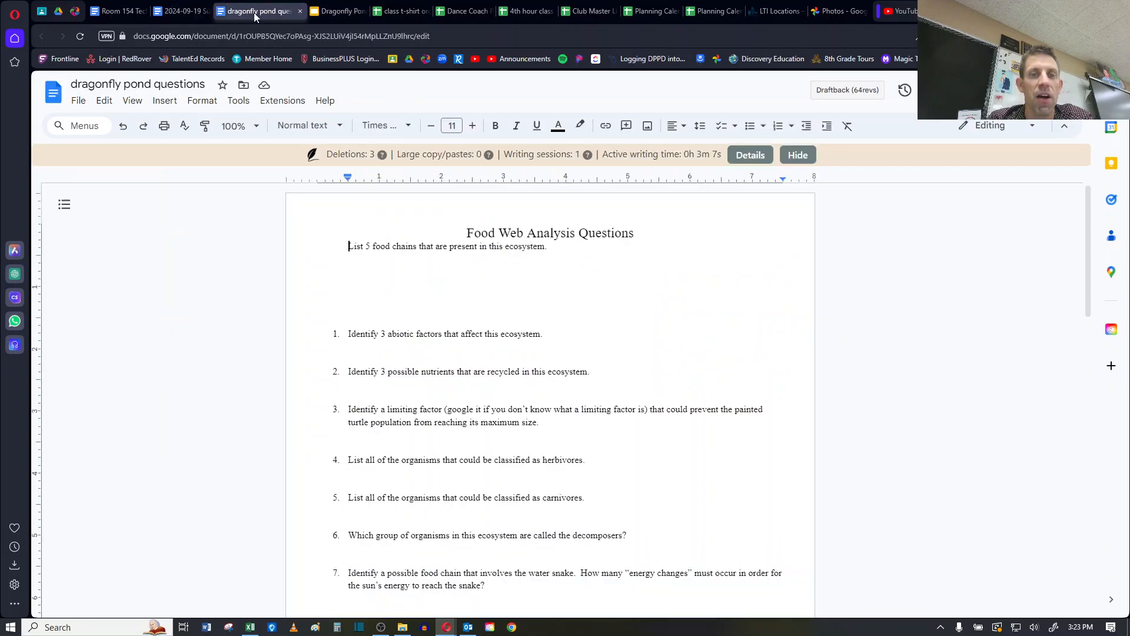
mouse_move(370, 283)
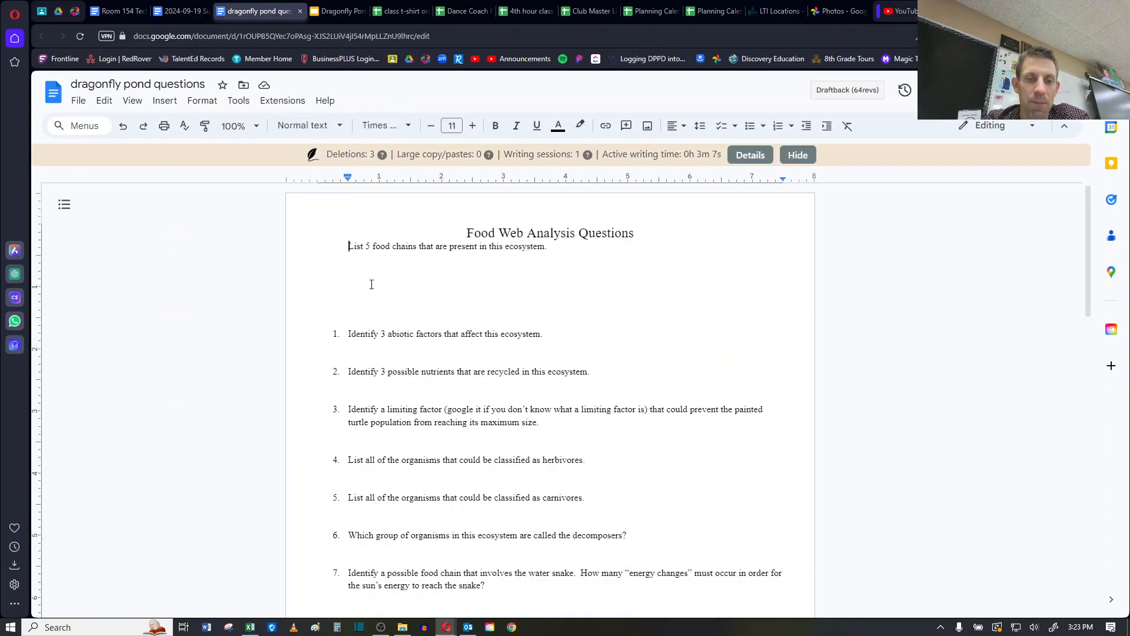
scroll(down, 3)
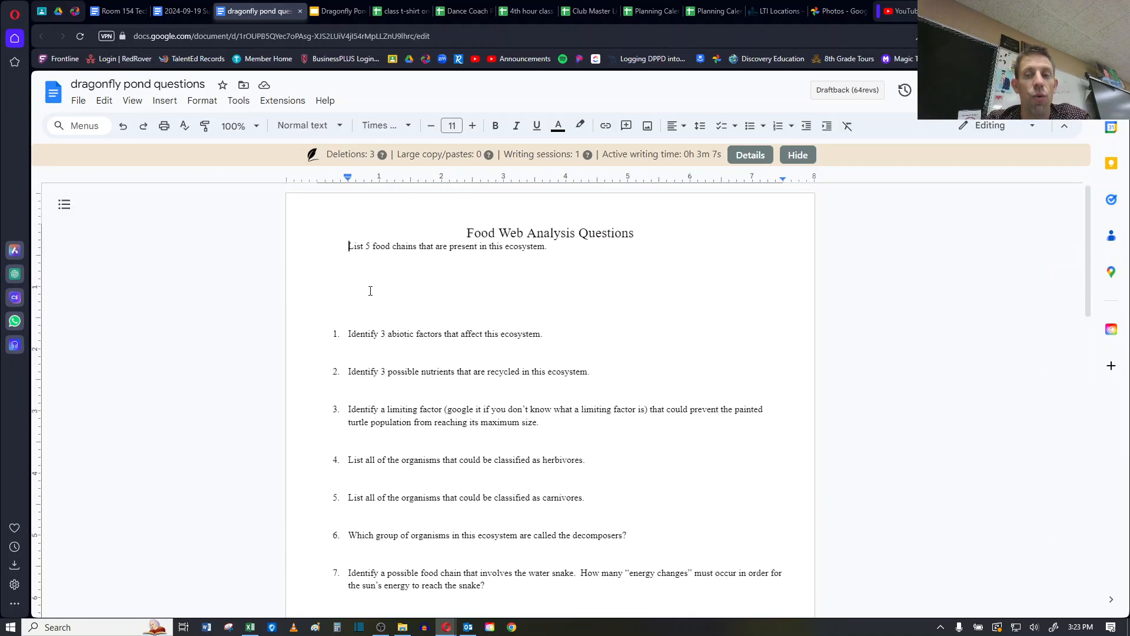
mouse_move(486, 437)
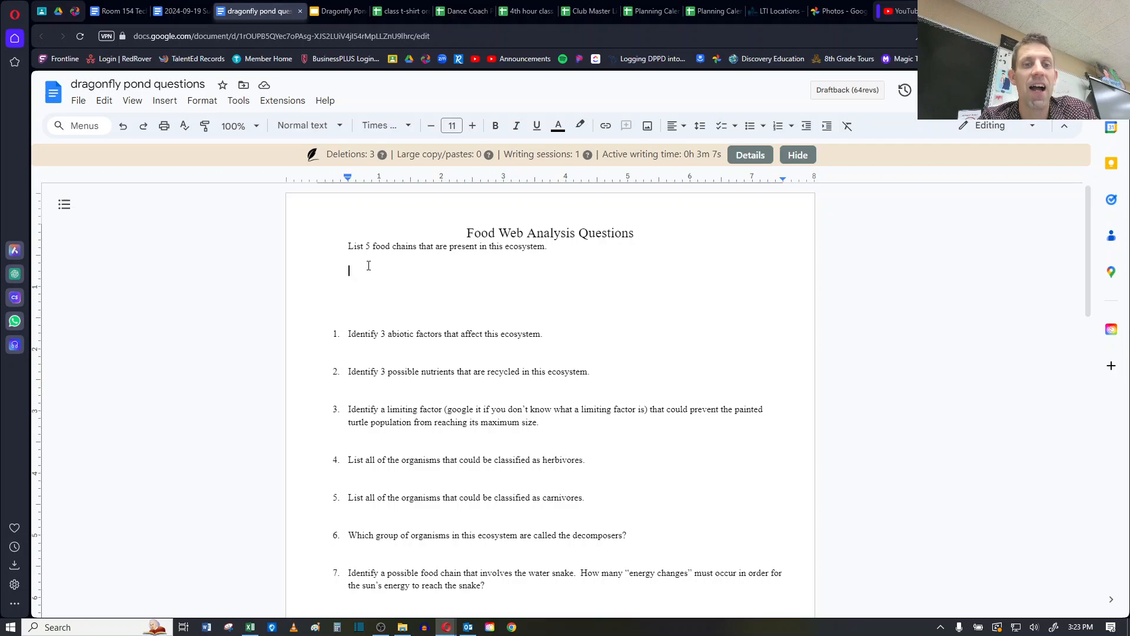
mouse_move(384, 277)
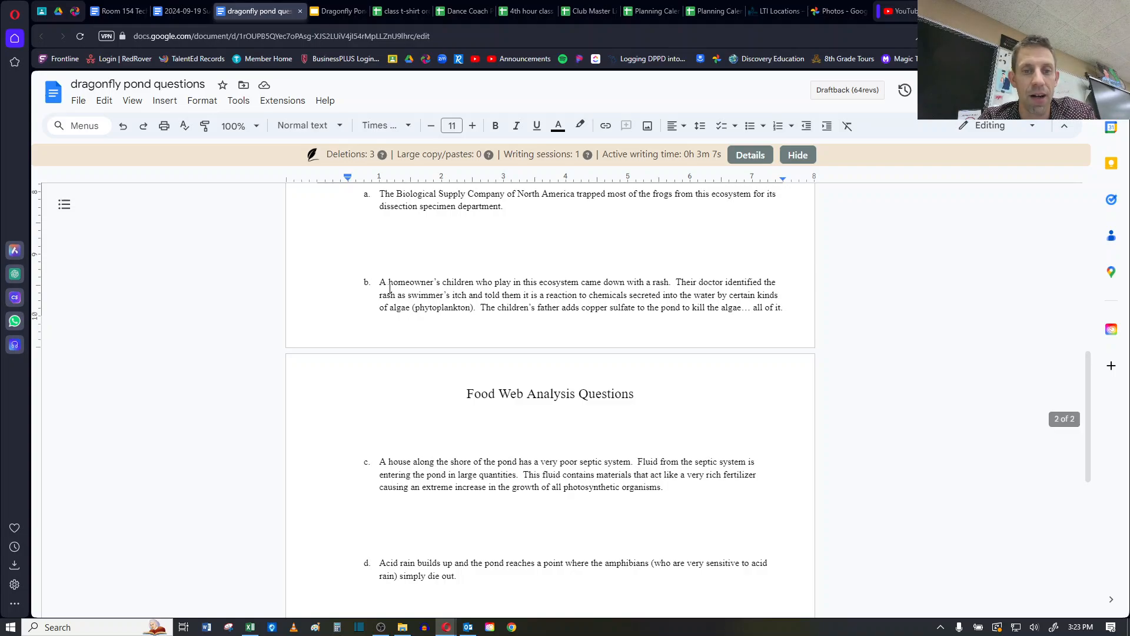
scroll(down, 3)
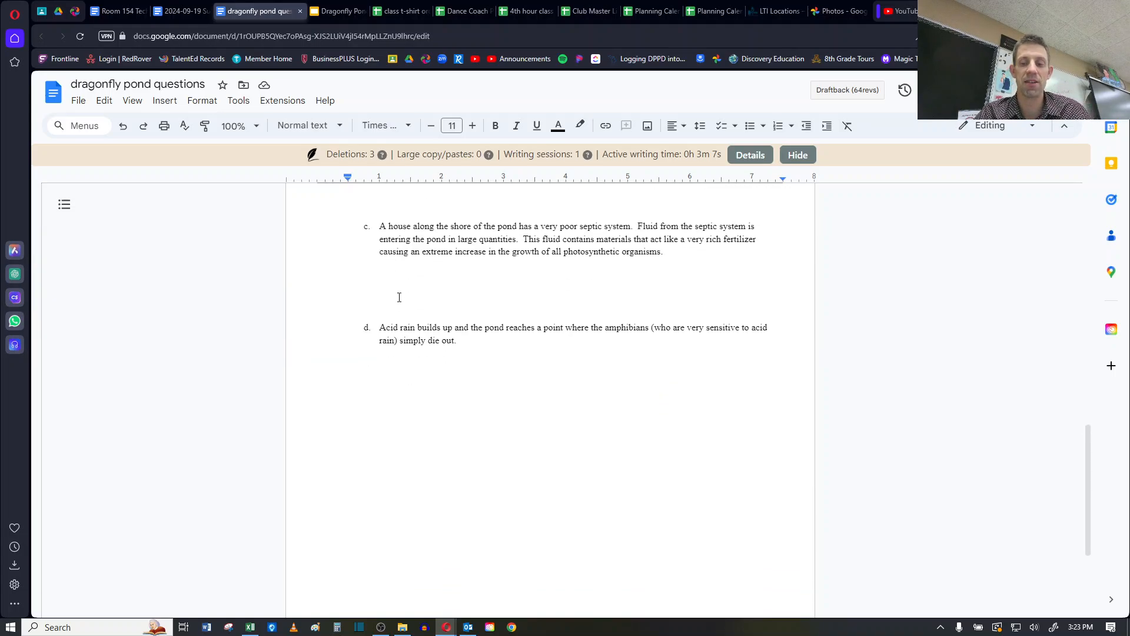